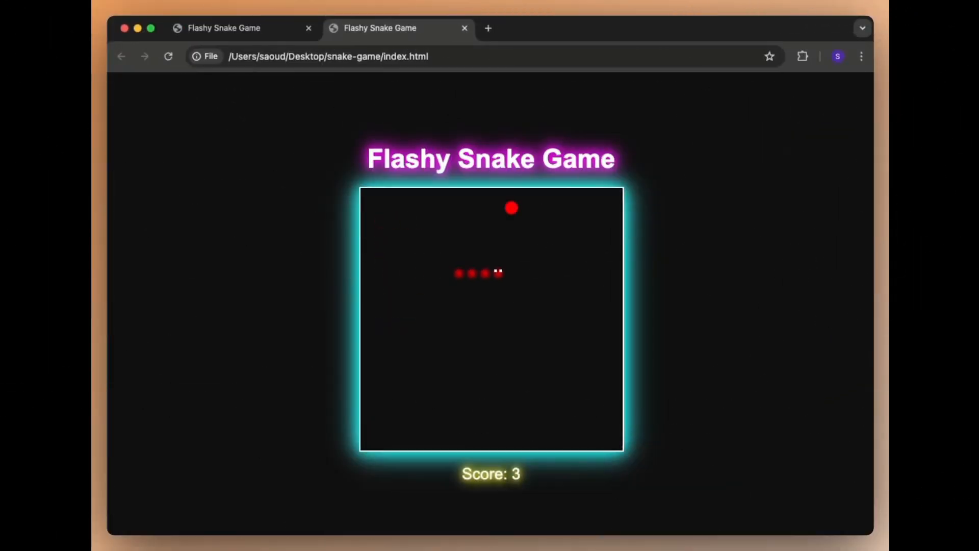
Switch from the snake game demo to the Claude Dev GitHub README
text(Lets add some pages: About, Support, FAQ. Also a)
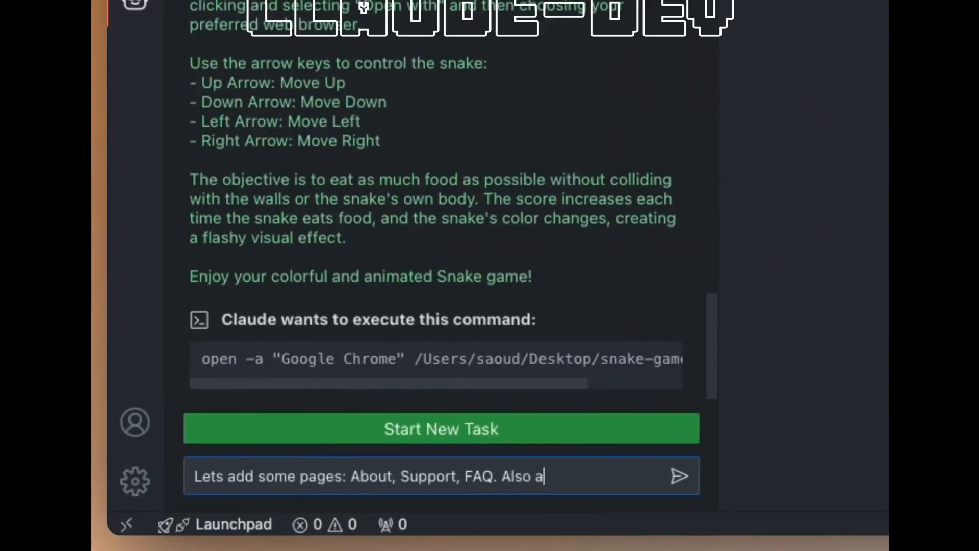
click(679, 476)
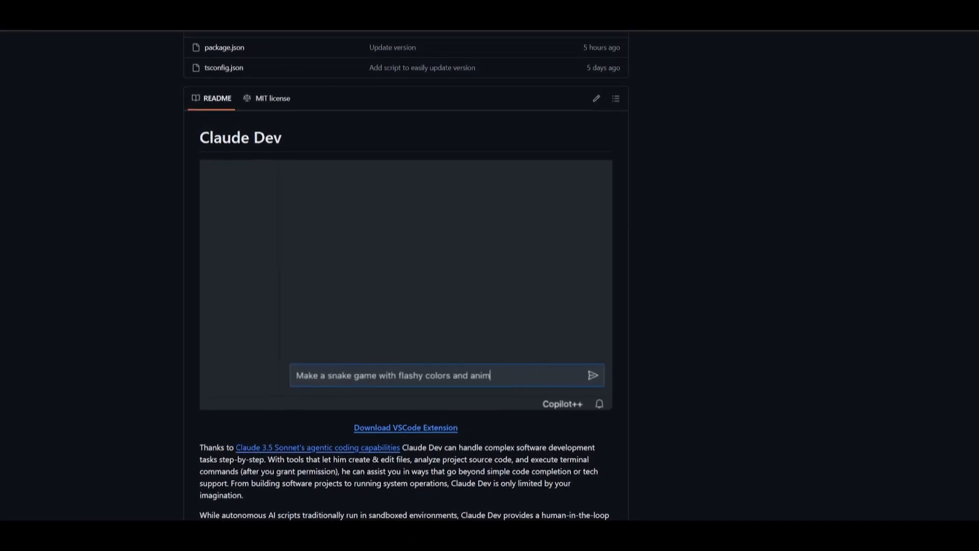
Follow the README's agentic coding capabilities link to the Claude 3.5 Sonnet model card PDF
click(591, 375)
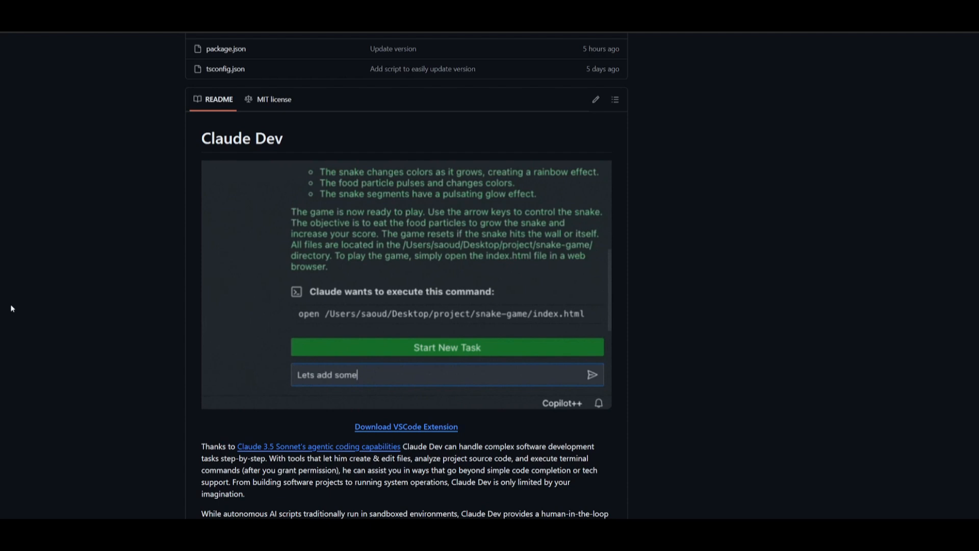
text(pages, support, about, fa)
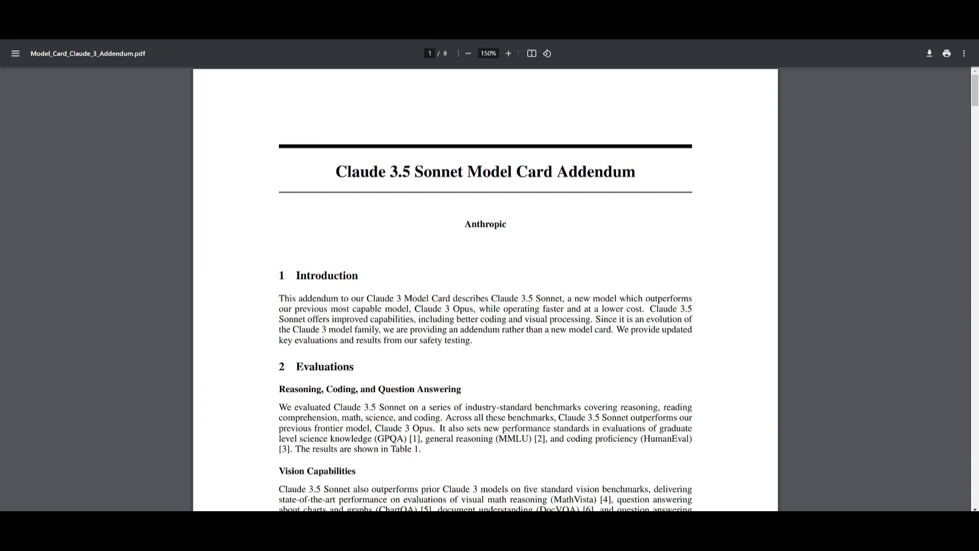
mouse_move(252, 227)
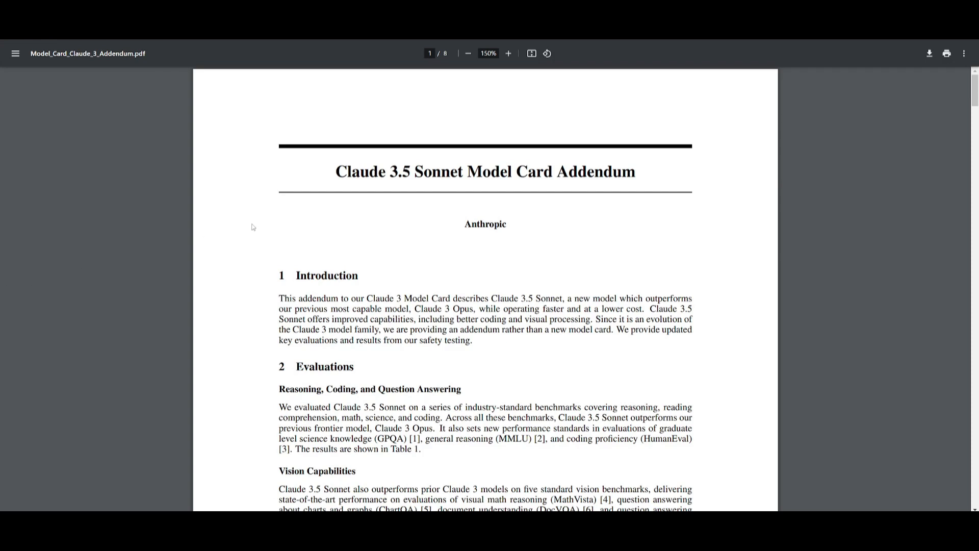
Scroll the addendum PDF to Table 1 comparing Claude 3.5 Sonnet's benchmark results
scroll(down, 3)
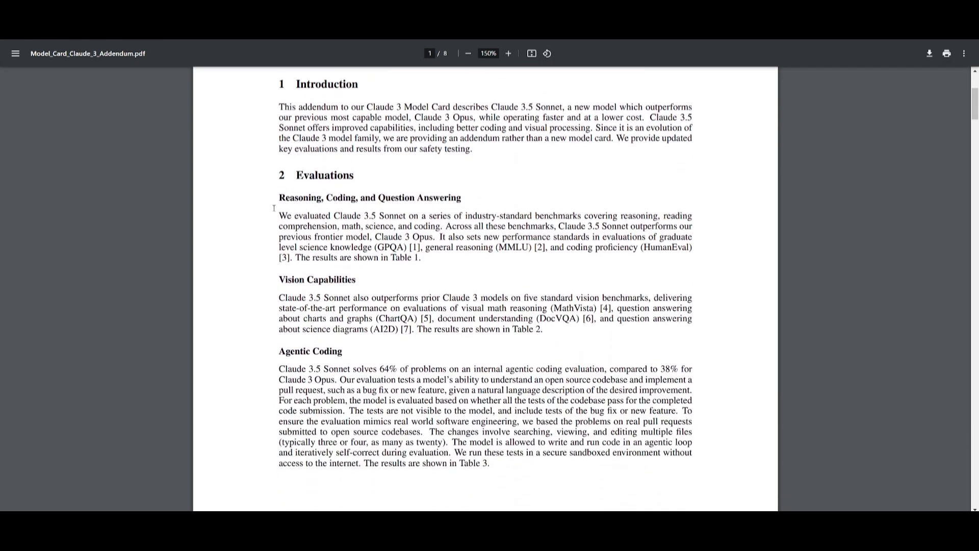
scroll(down, 3)
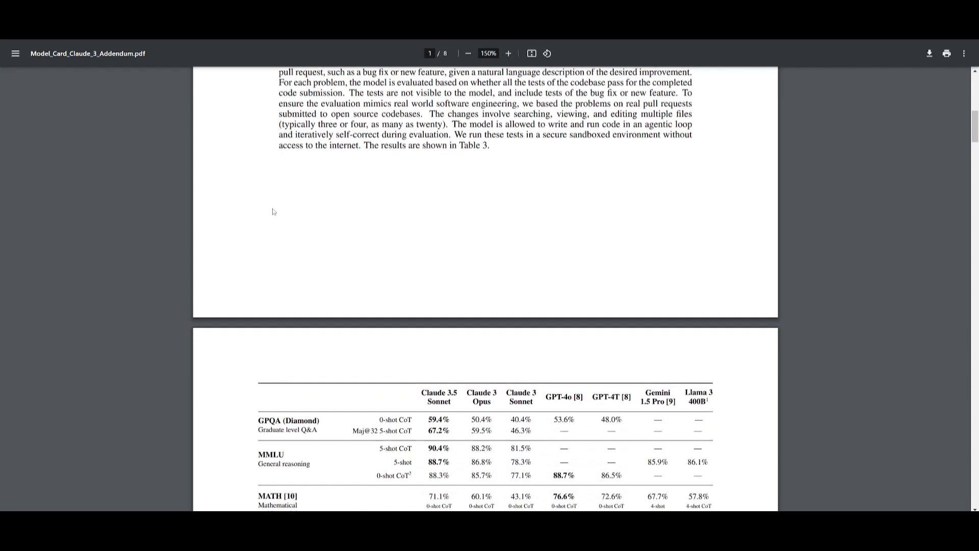
scroll(down, 3)
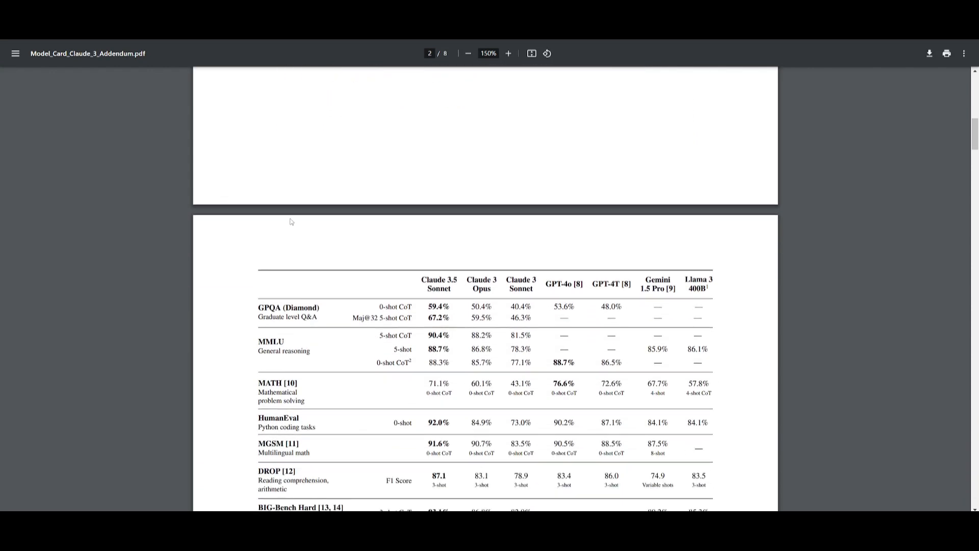
scroll(down, 3)
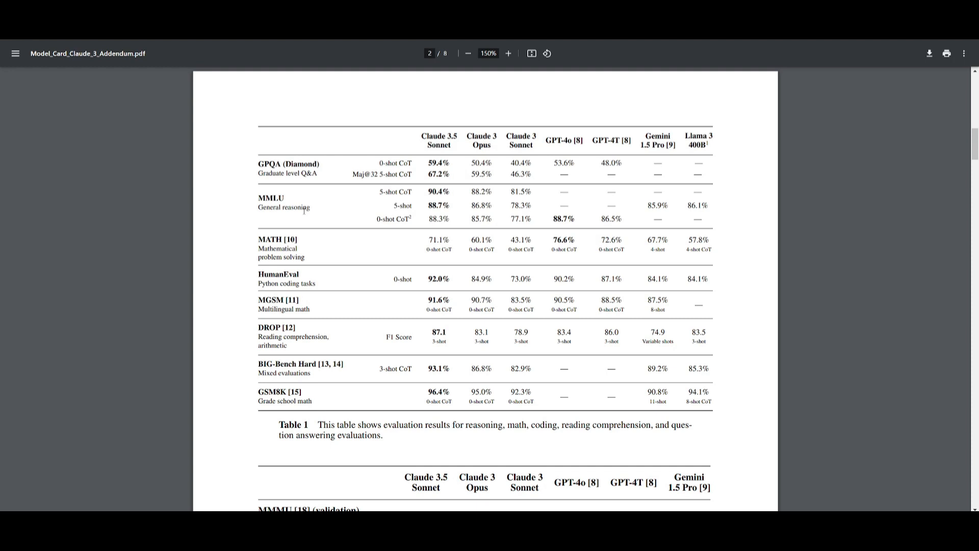
mouse_move(326, 206)
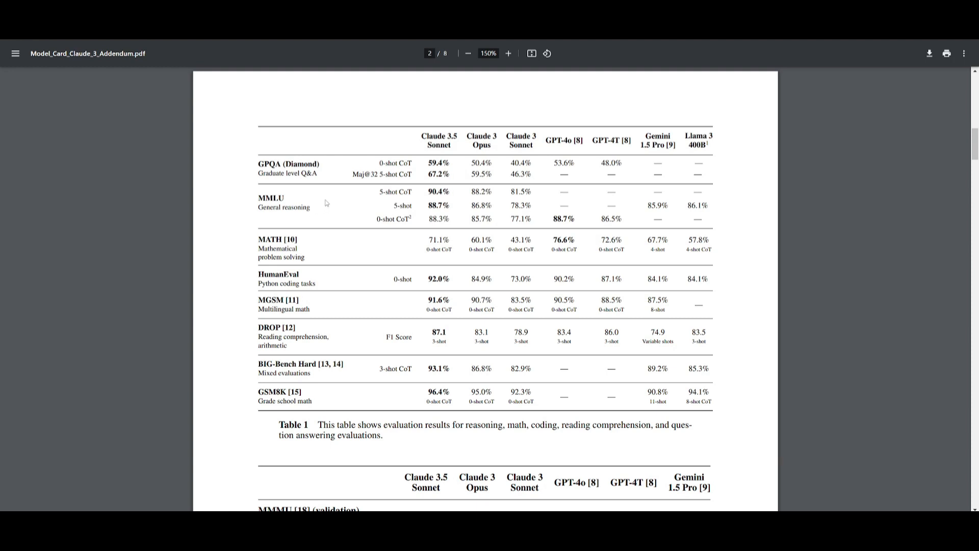
mouse_move(73, 273)
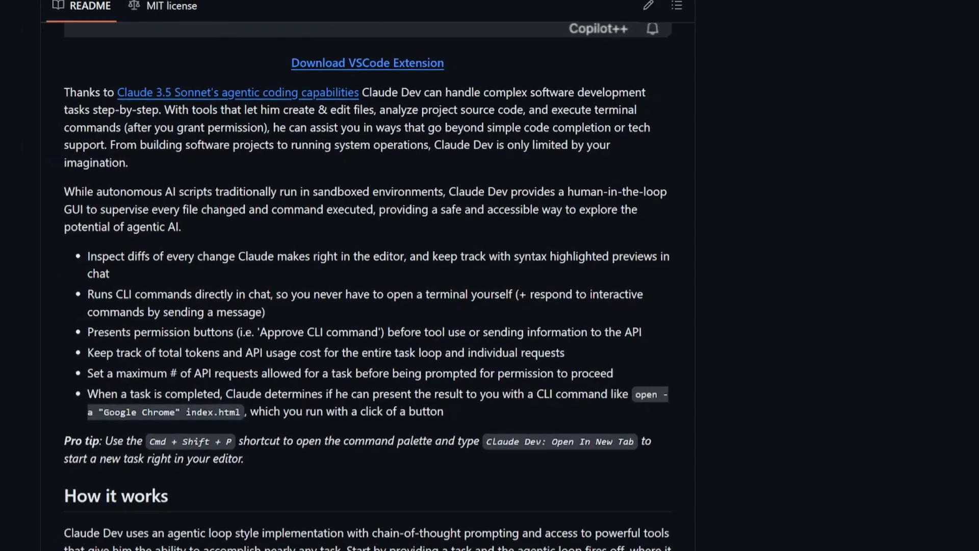
scroll(up, 3)
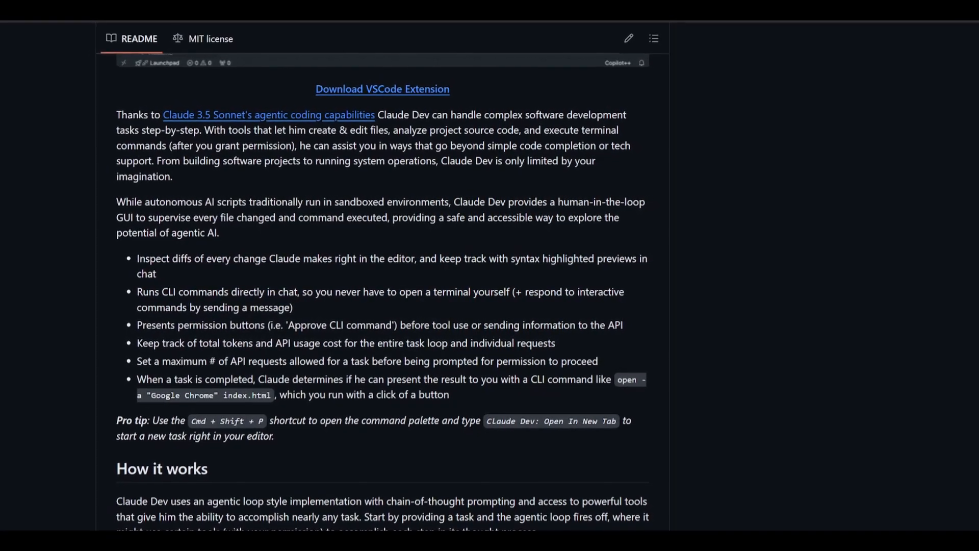
scroll(down, 3)
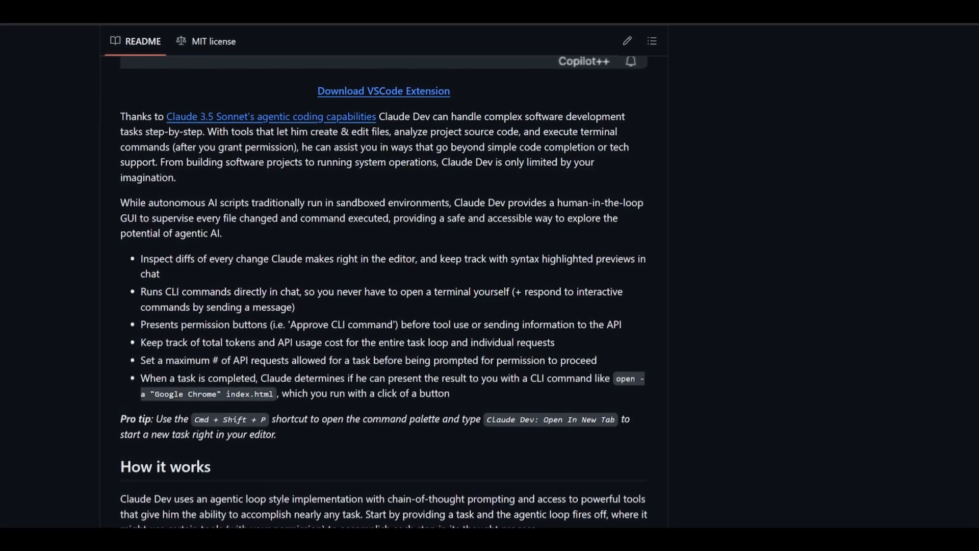
scroll(down, 3)
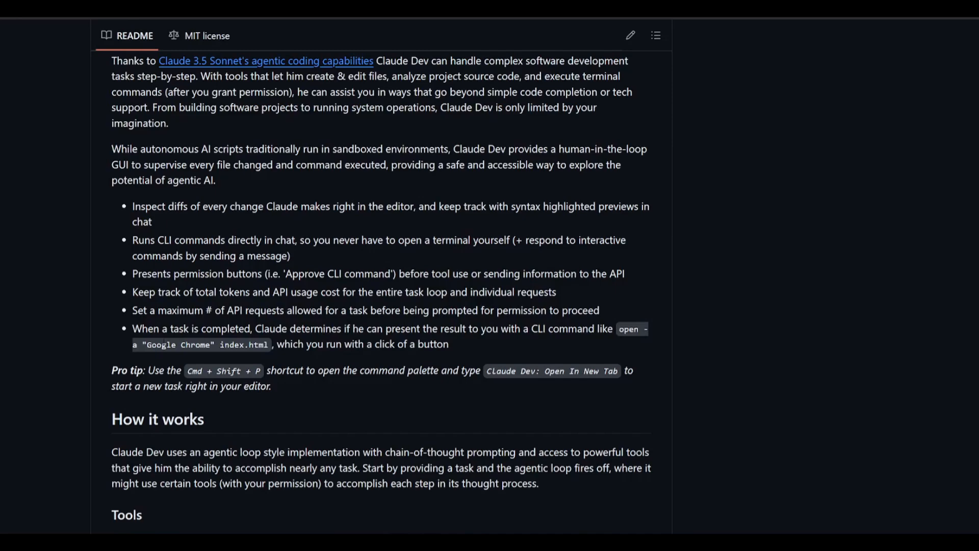
scroll(down, 3)
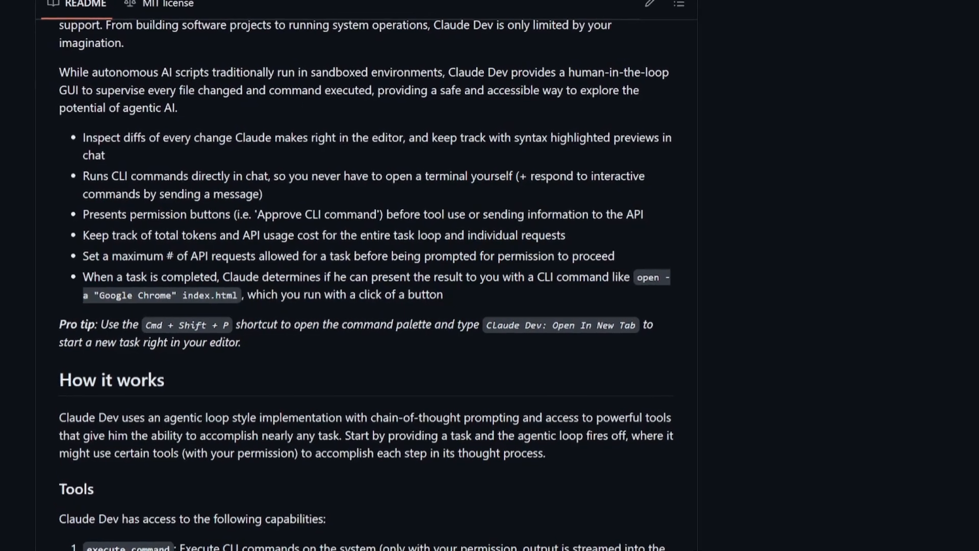
scroll(down, 3)
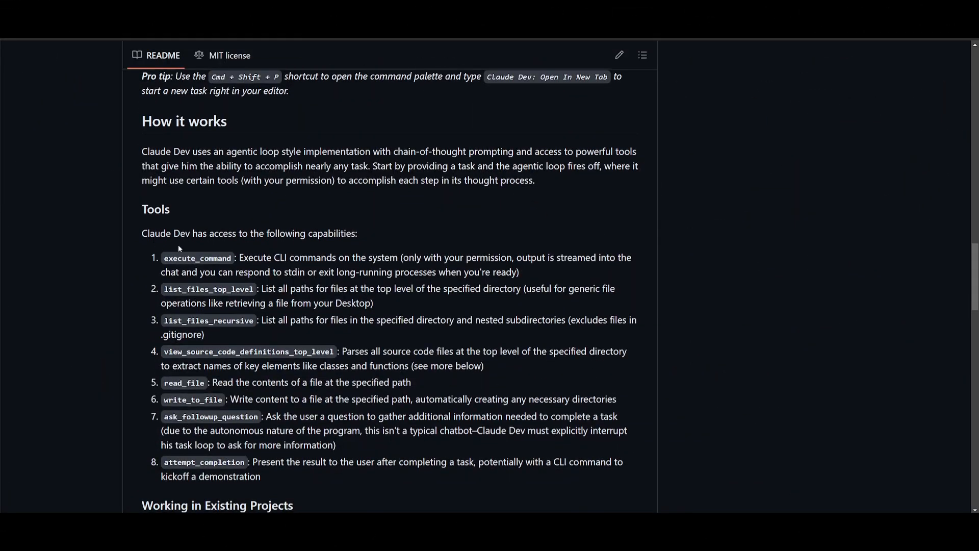
mouse_move(170, 248)
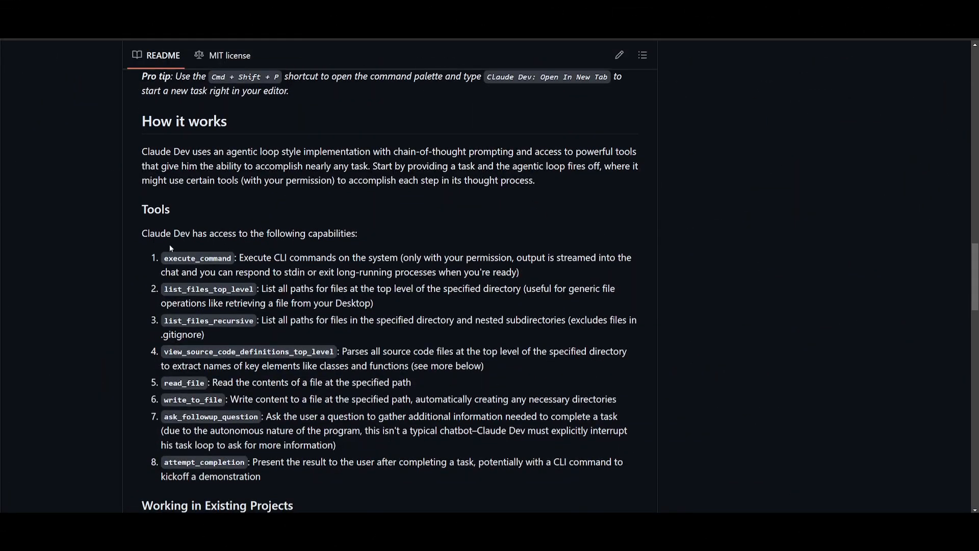
Browse the README's Tools and Contribution sections and reach the Download VSCode Extension link
drag(239, 209, 308, 209)
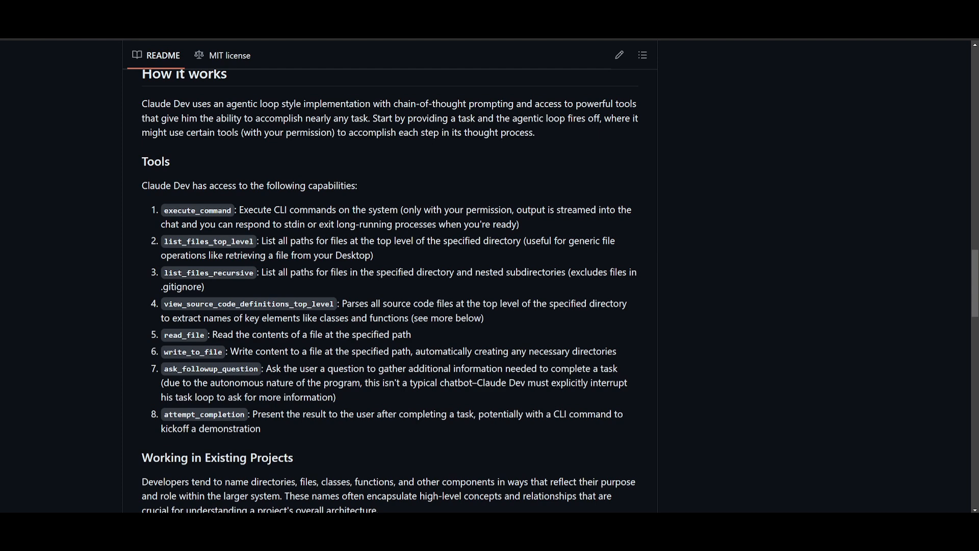
scroll(down, 3)
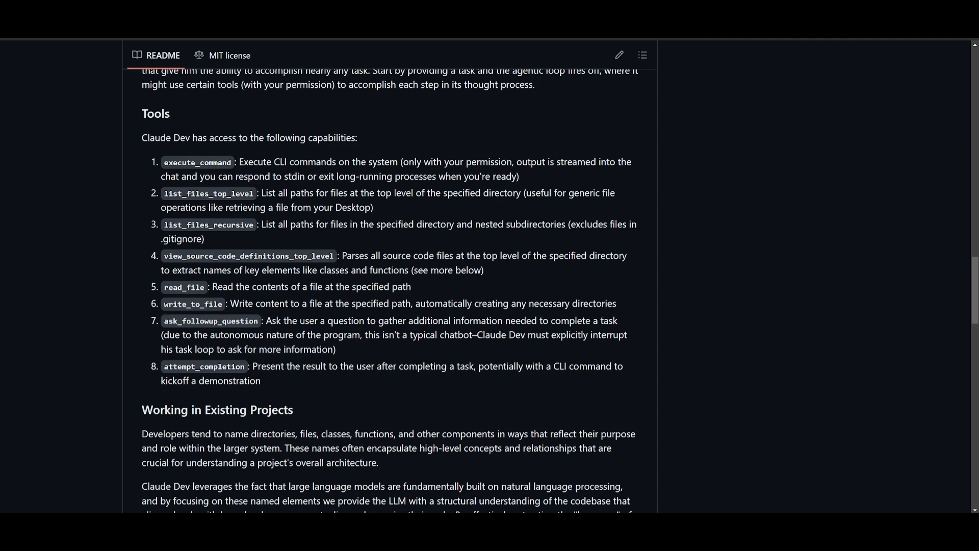
scroll(down, 3)
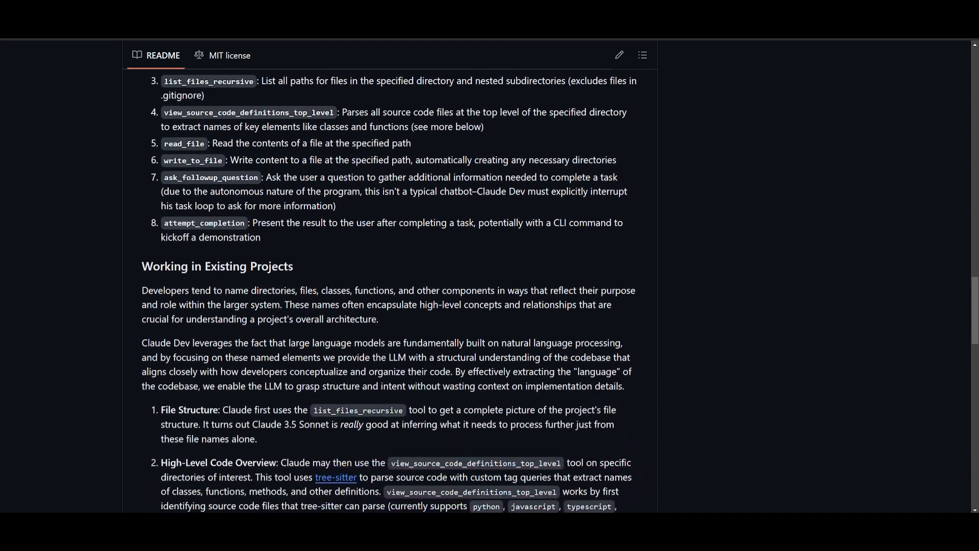
scroll(down, 3)
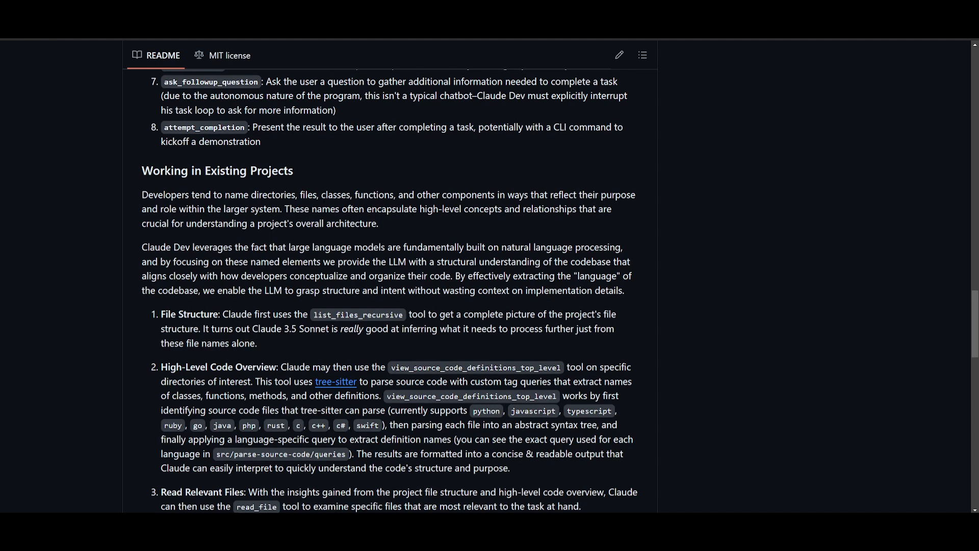
scroll(down, 3)
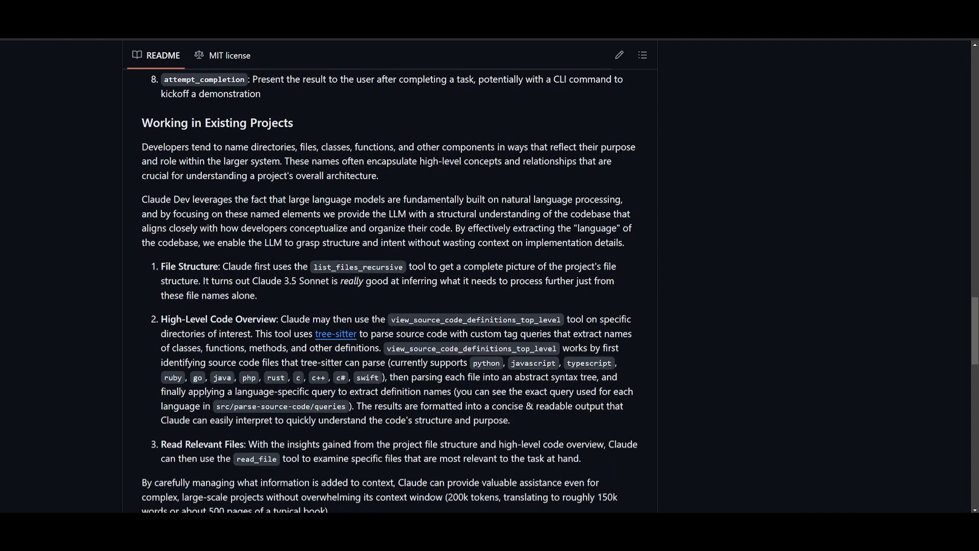
scroll(down, 3)
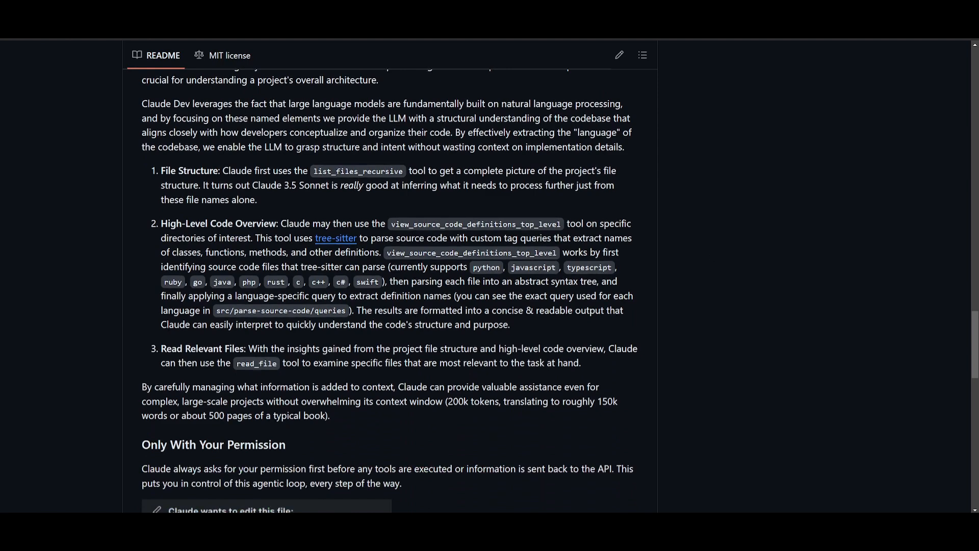
scroll(down, 3)
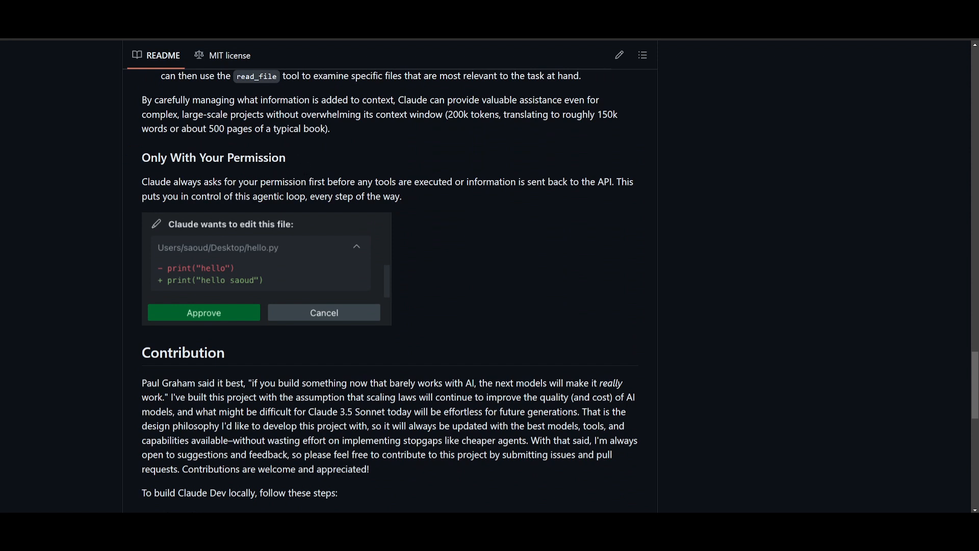
drag(361, 181, 413, 181)
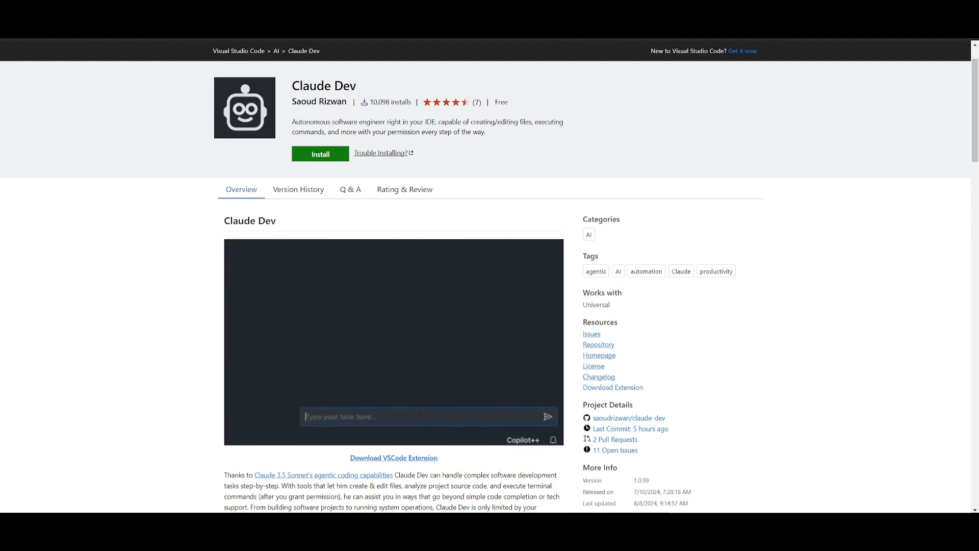
Trigger Install on the Claude Dev Marketplace page, raising the 'Visual Studio Code is required' notice
text(Make a snake game with flash)
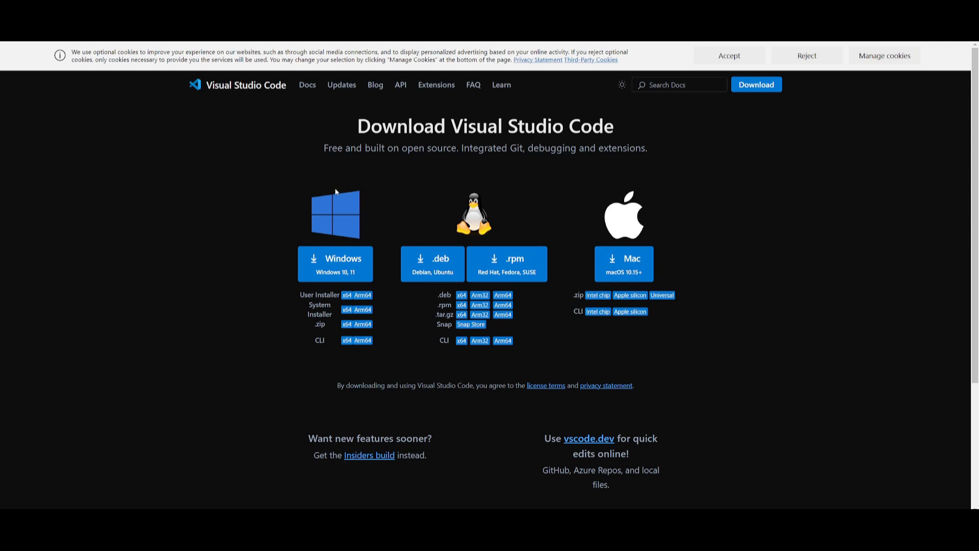
mouse_move(199, 350)
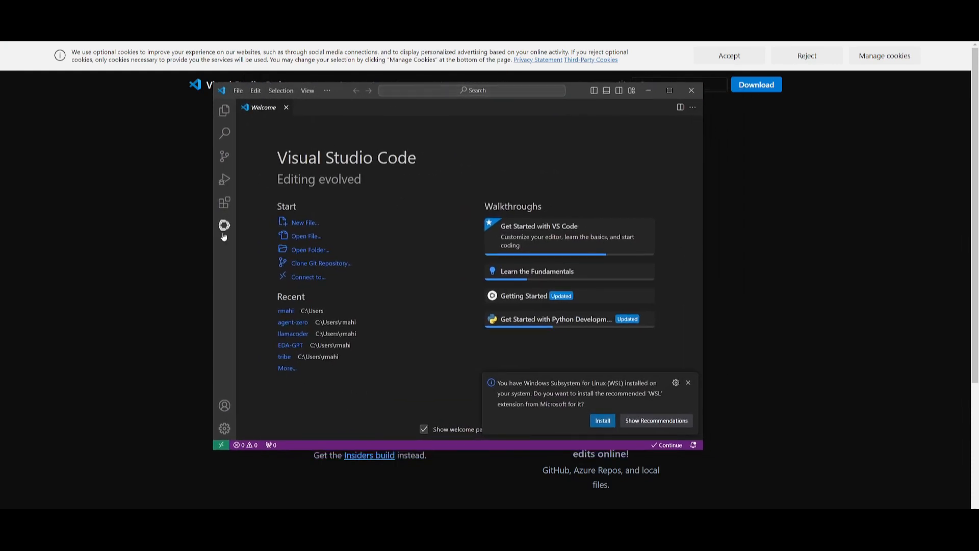
click(224, 203)
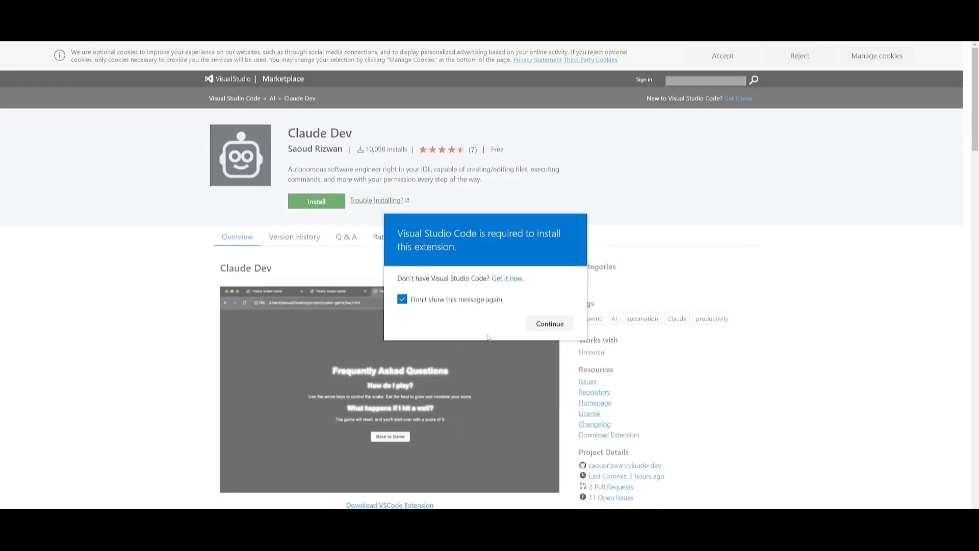
Continue past the notice, install again, let the browser launch VS Code and select Claude Dev in Extensions
click(548, 322)
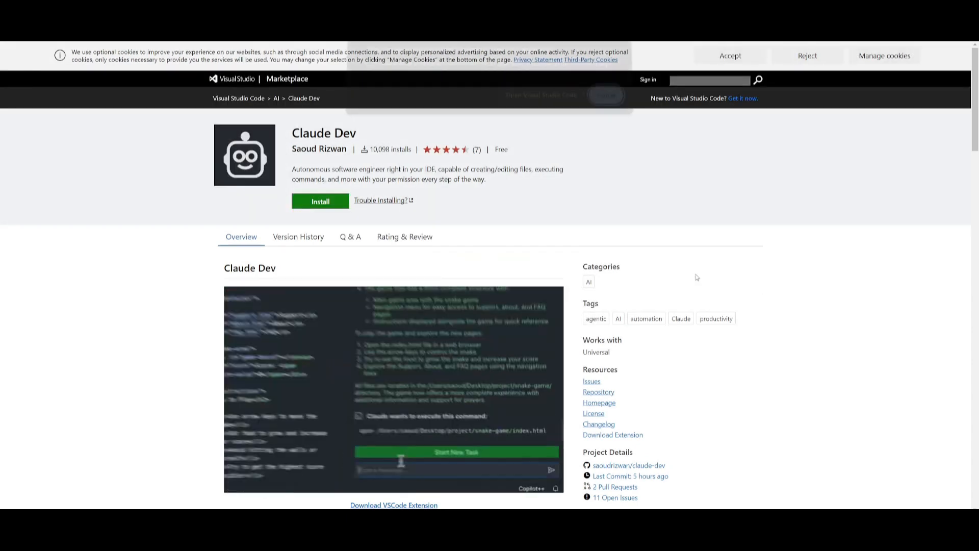
click(320, 201)
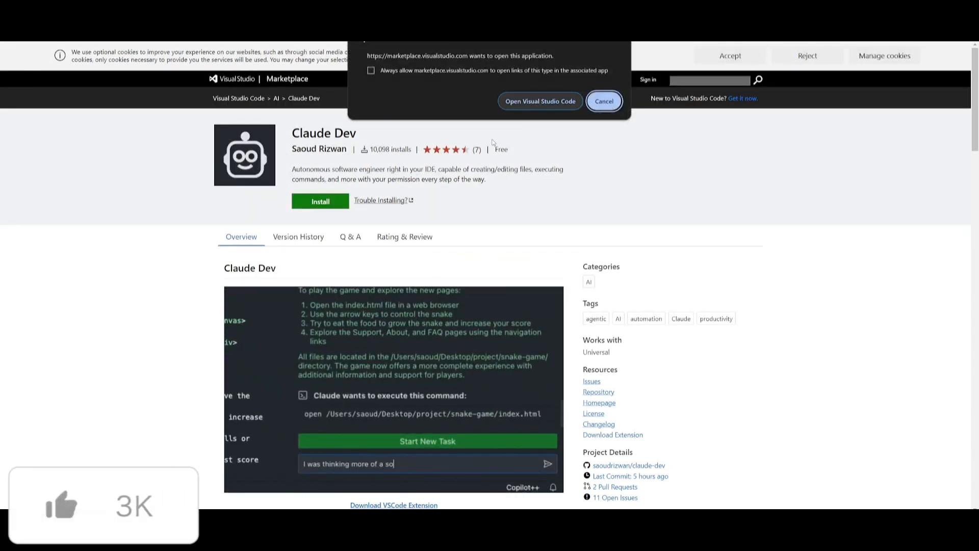
click(540, 101)
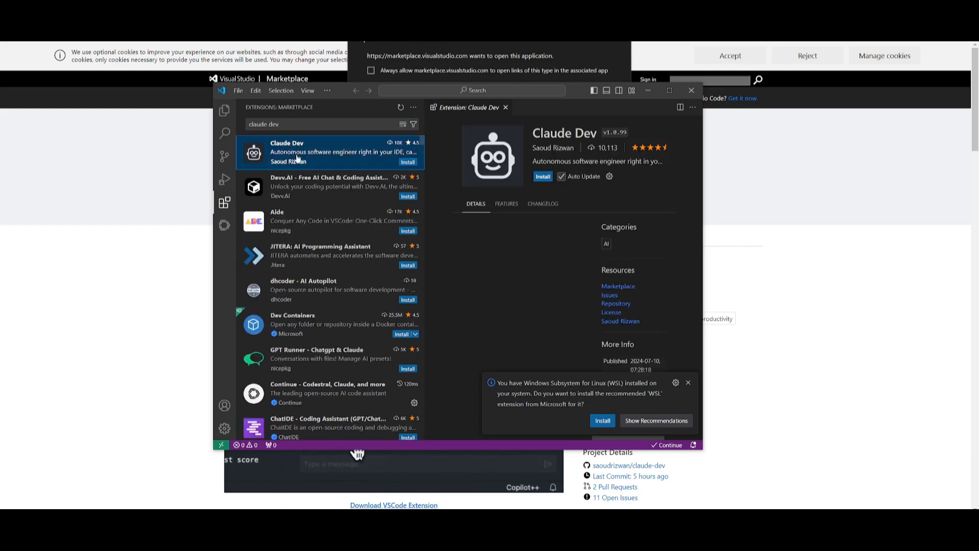
click(542, 176)
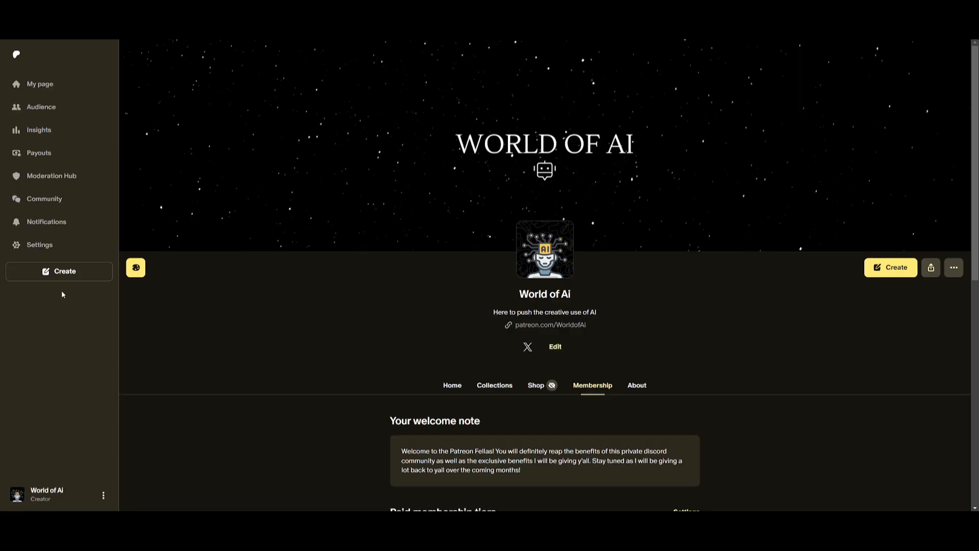
mouse_move(444, 206)
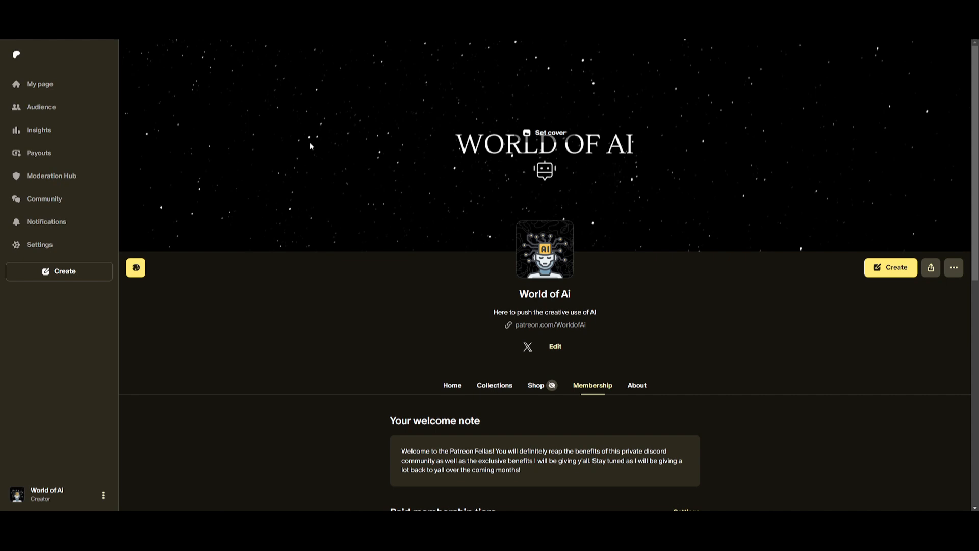
mouse_move(272, 138)
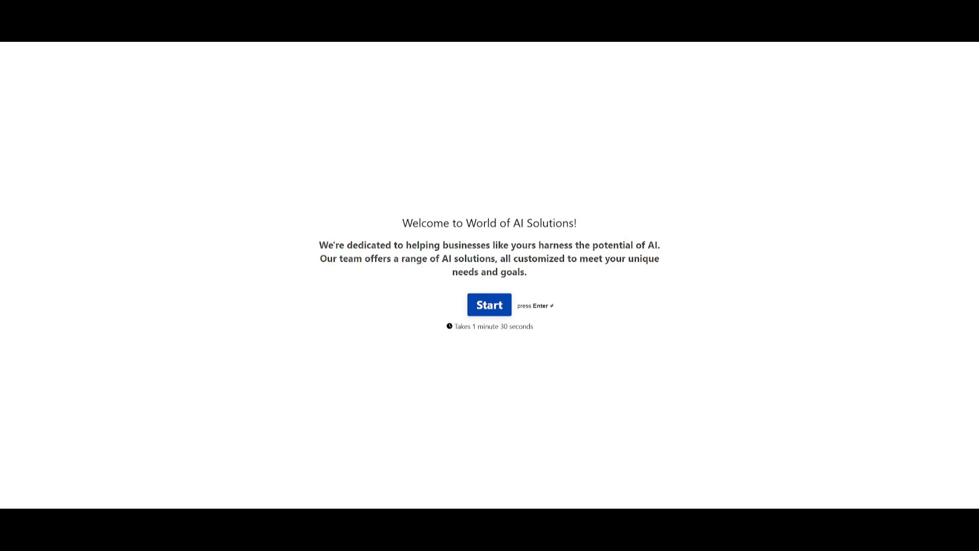
Follow the Patreon page link to the World of AI Solutions consultation form
click(489, 305)
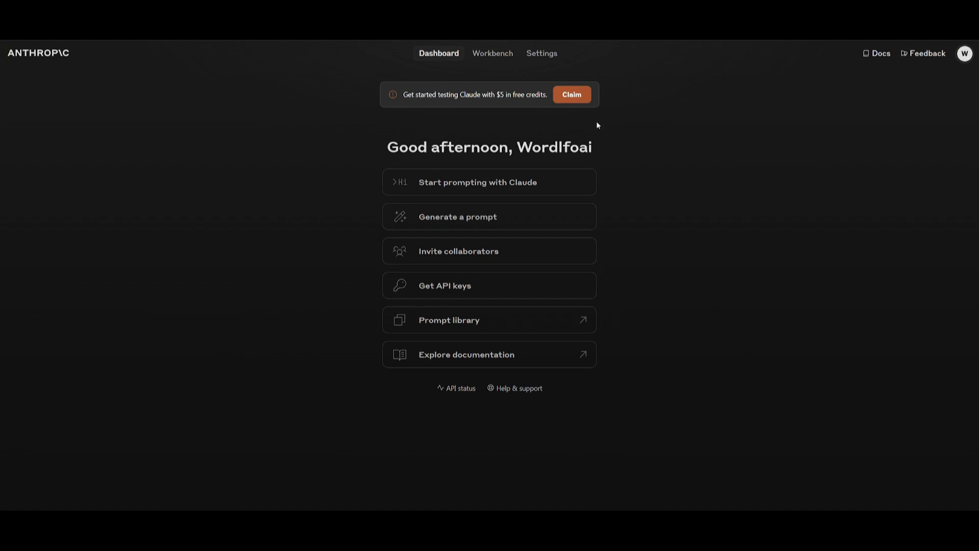
mouse_move(539, 104)
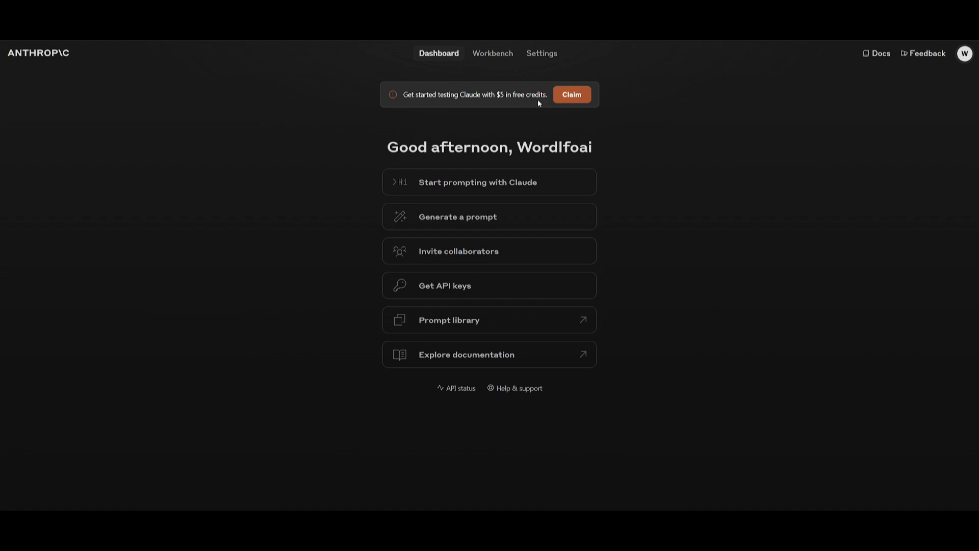
mouse_move(534, 116)
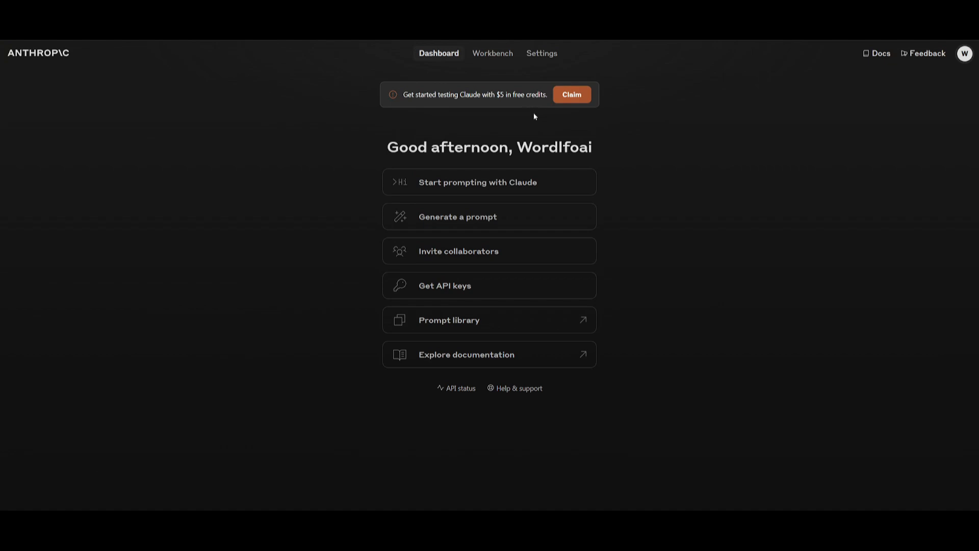
mouse_move(419, 302)
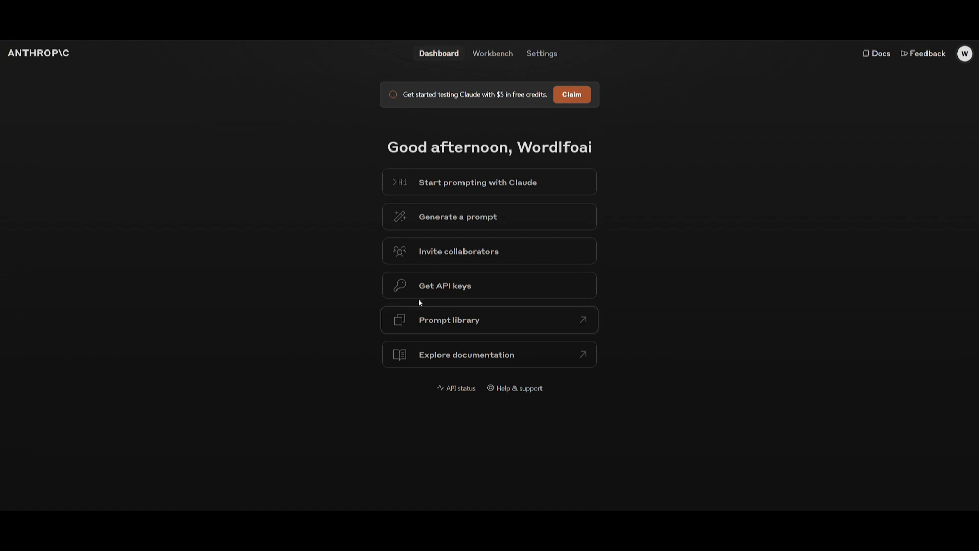
Go to the Anthropic Console API keys page and start creating a new key
click(444, 286)
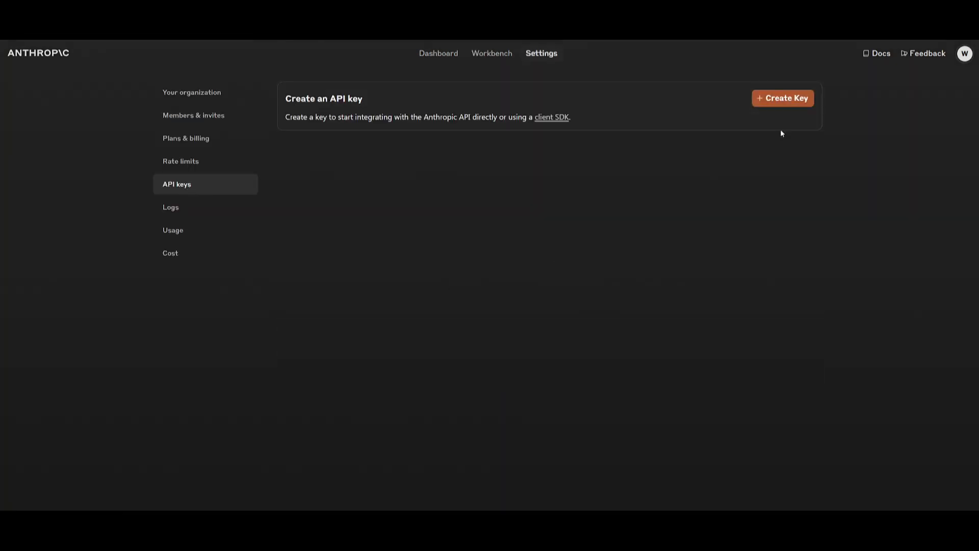
click(782, 98)
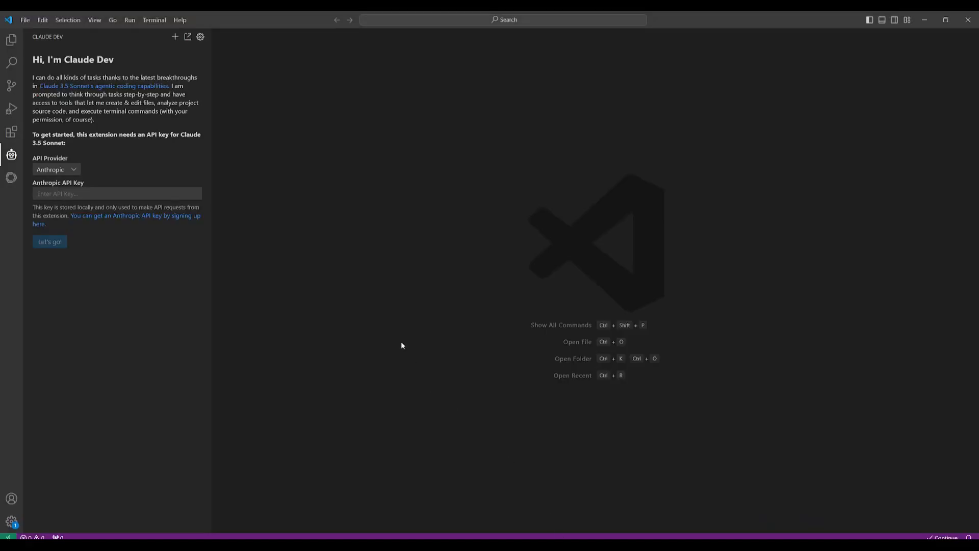
mouse_move(11, 155)
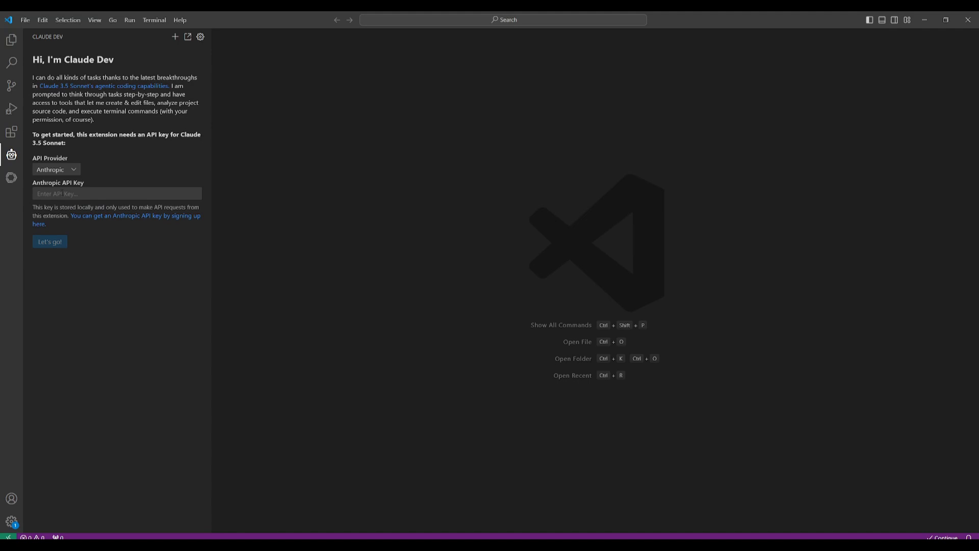
Keep Anthropic as the API provider, enter the API key and confirm with Let's go!
click(56, 169)
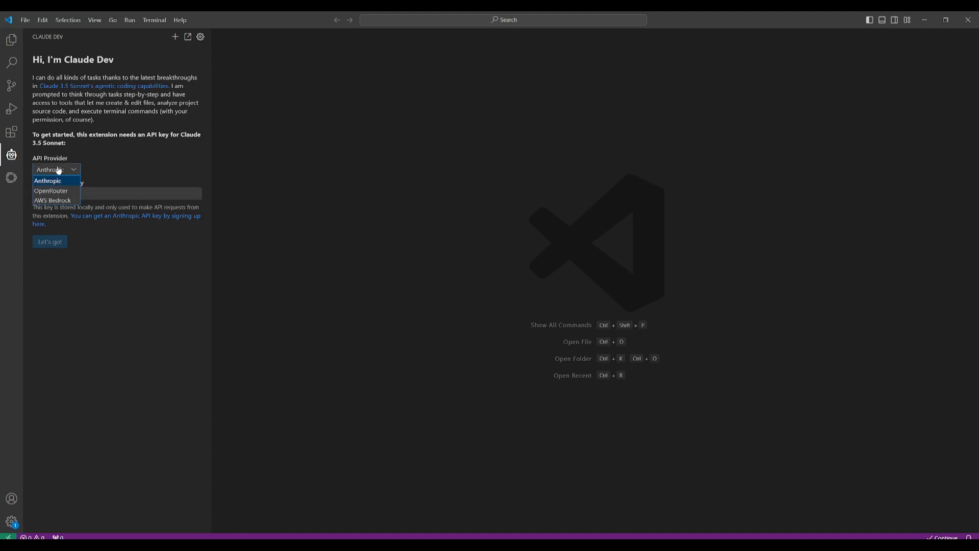
mouse_move(56, 190)
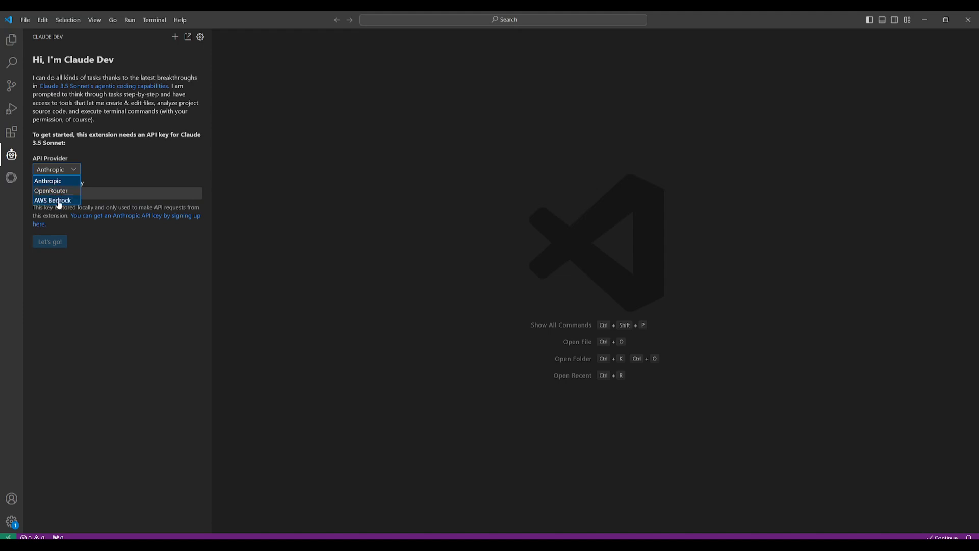
click(47, 181)
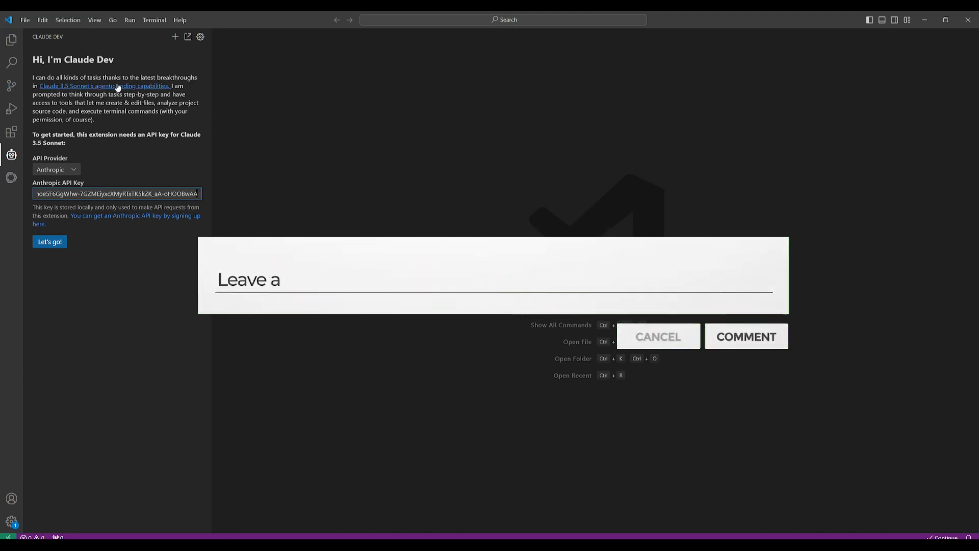
text(comment bellow !)
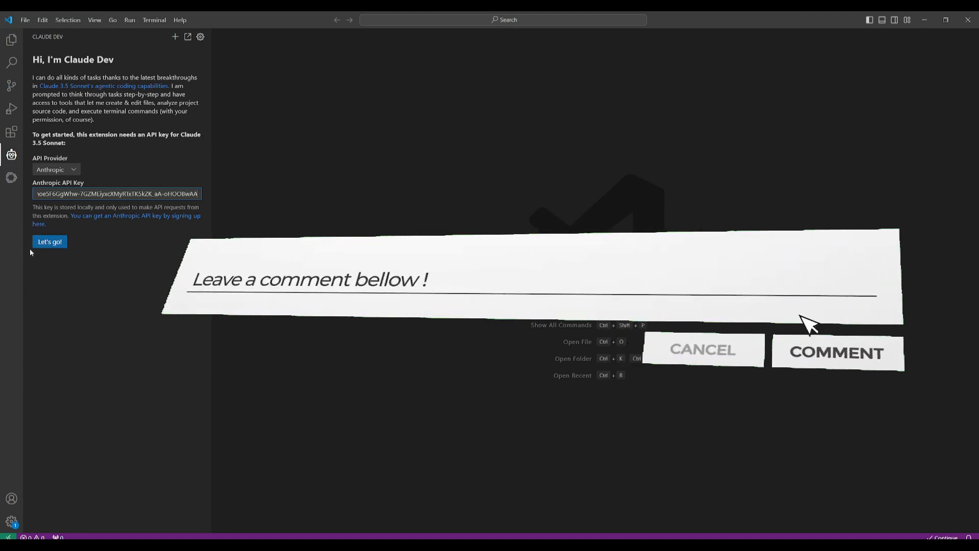
click(49, 242)
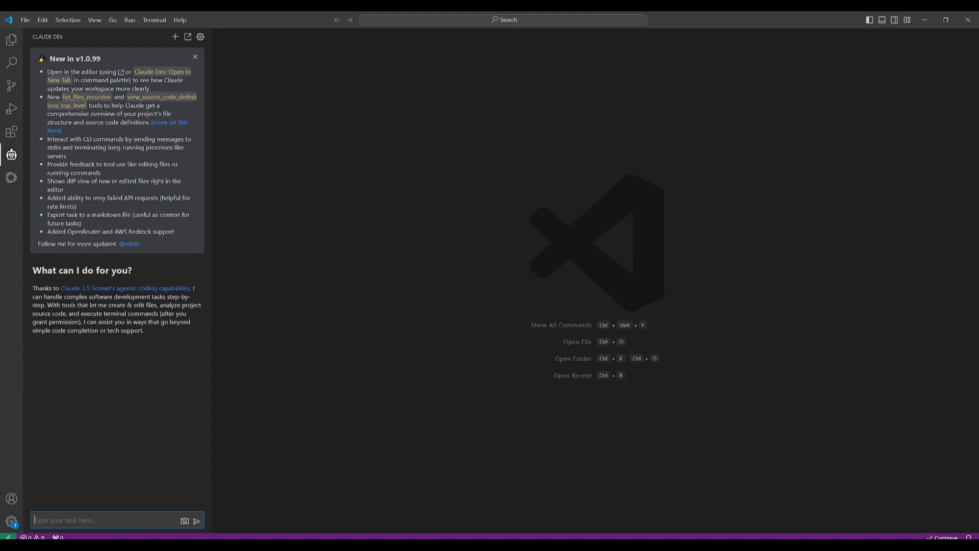
mouse_move(144, 414)
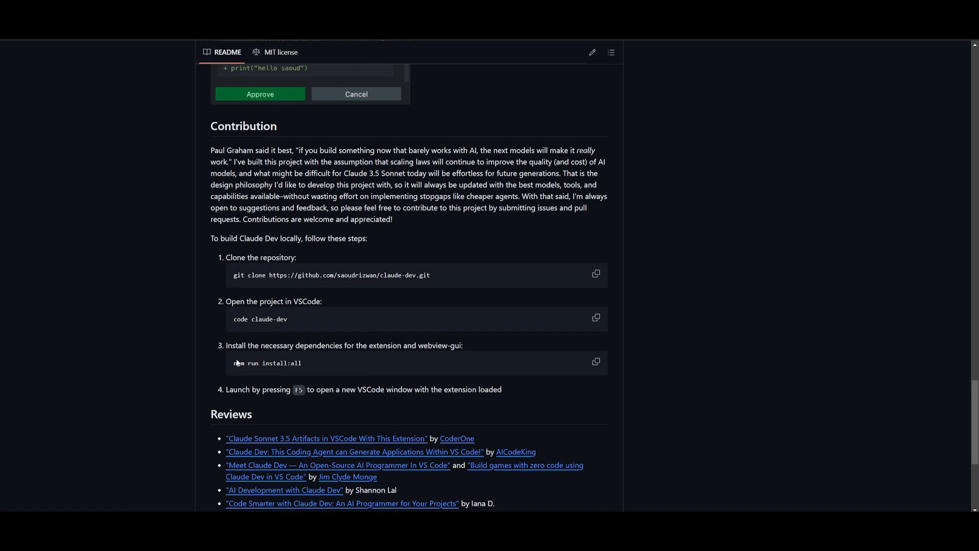
mouse_move(387, 386)
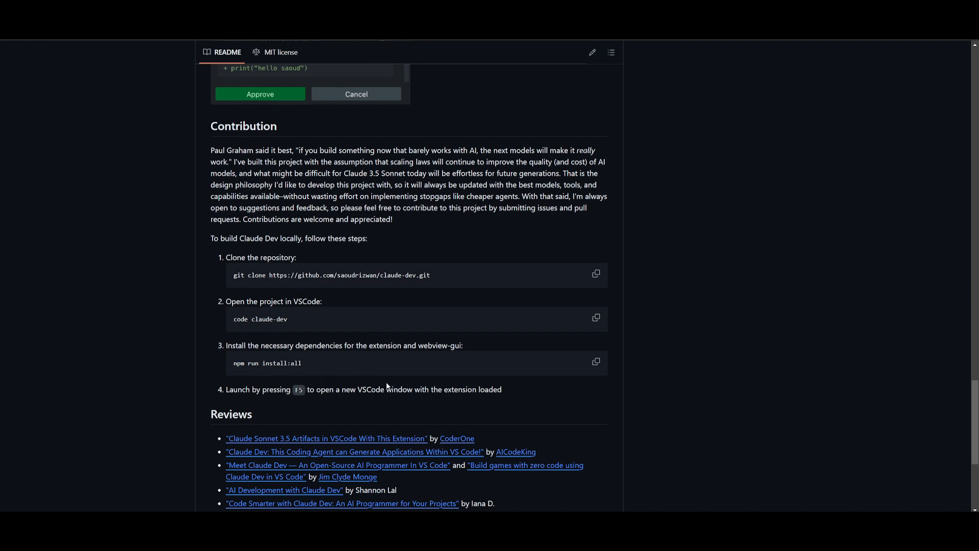
mouse_move(427, 364)
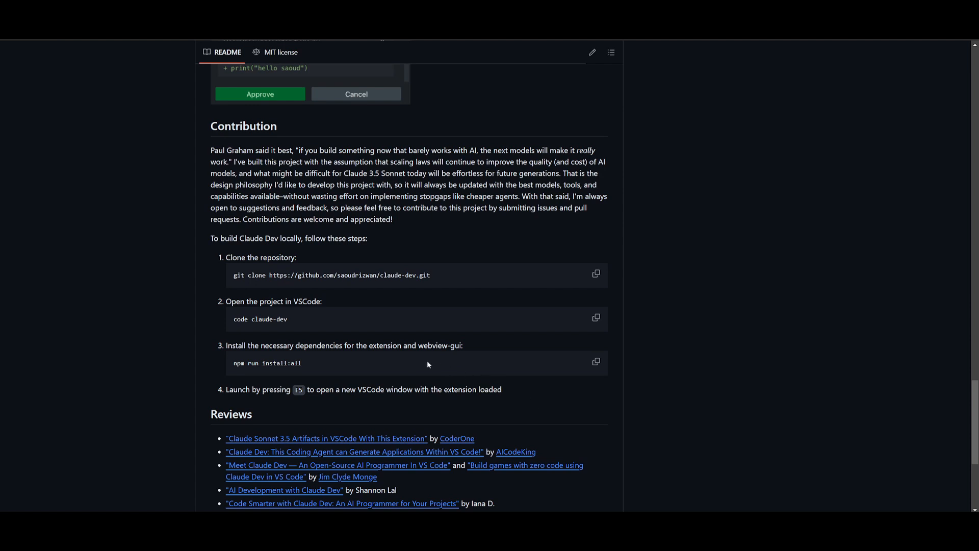
mouse_move(284, 248)
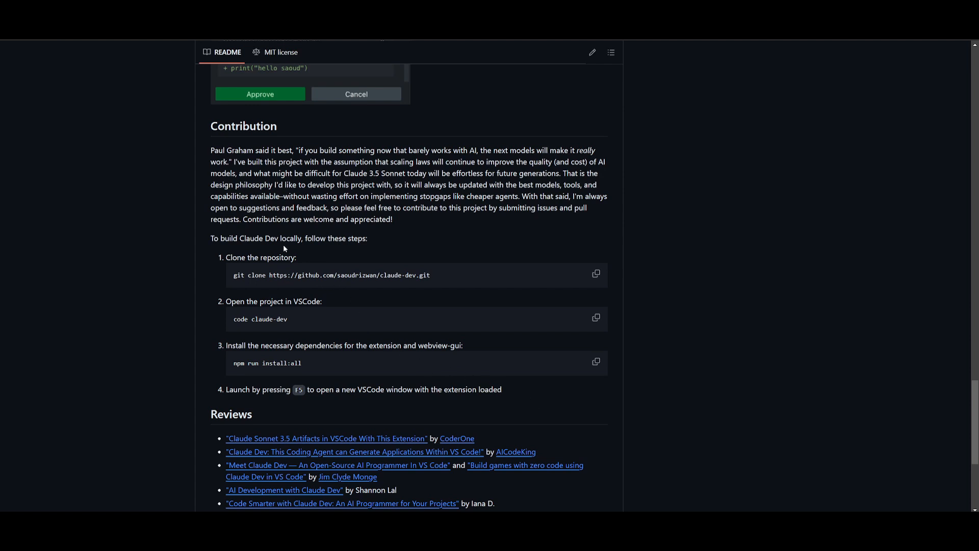
mouse_move(300, 255)
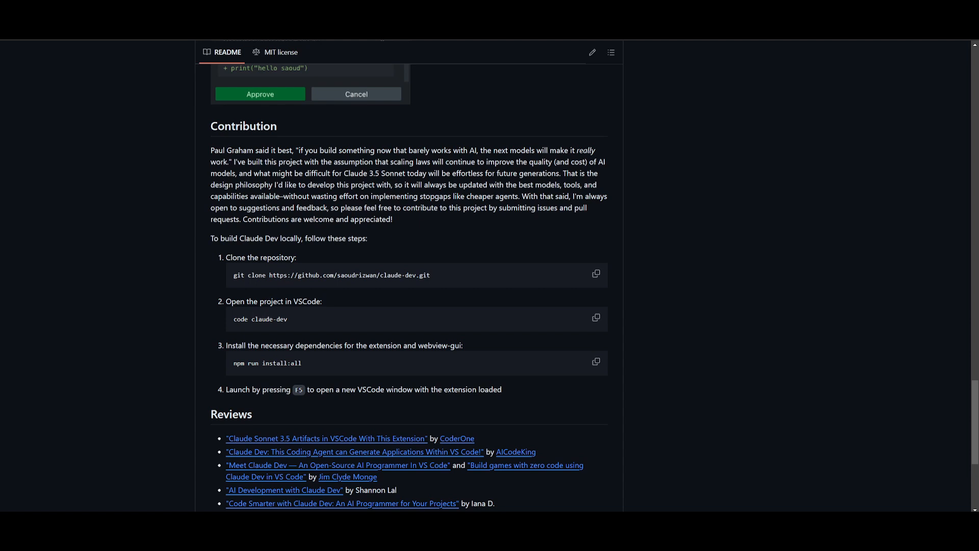
mouse_move(292, 320)
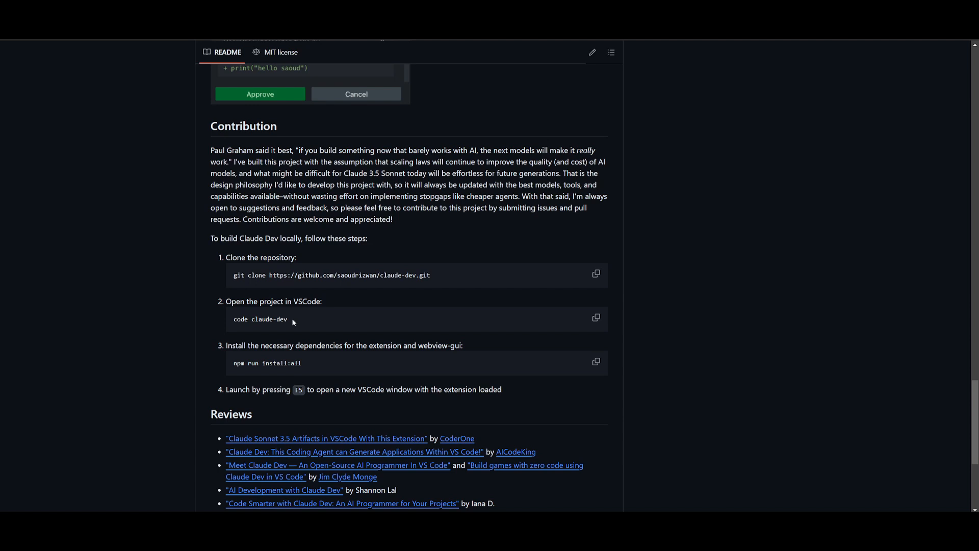
mouse_move(286, 236)
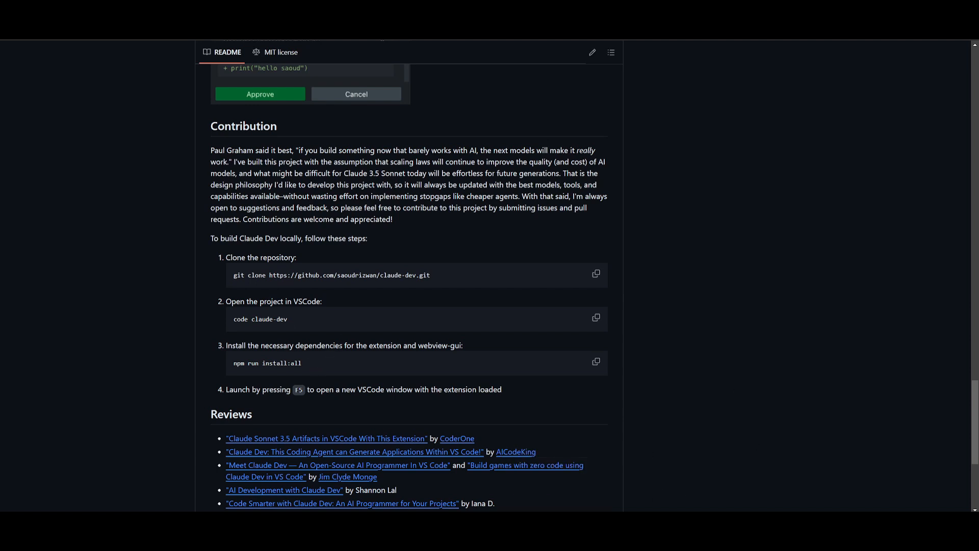
mouse_move(474, 354)
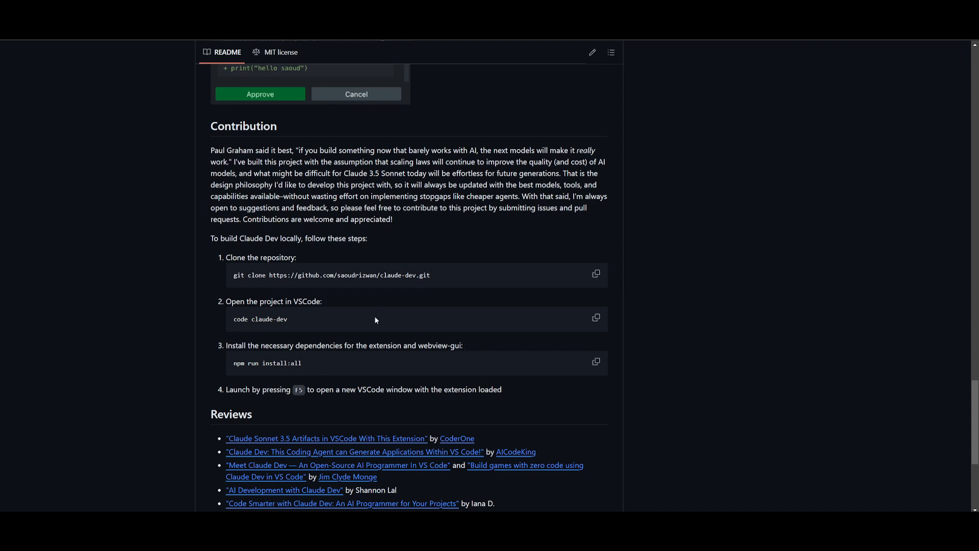
mouse_move(302, 393)
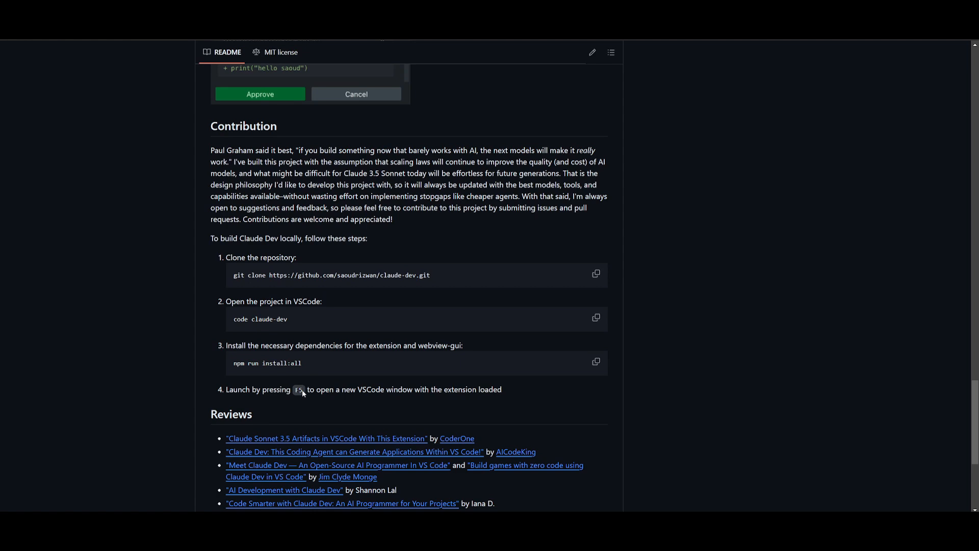
mouse_move(431, 397)
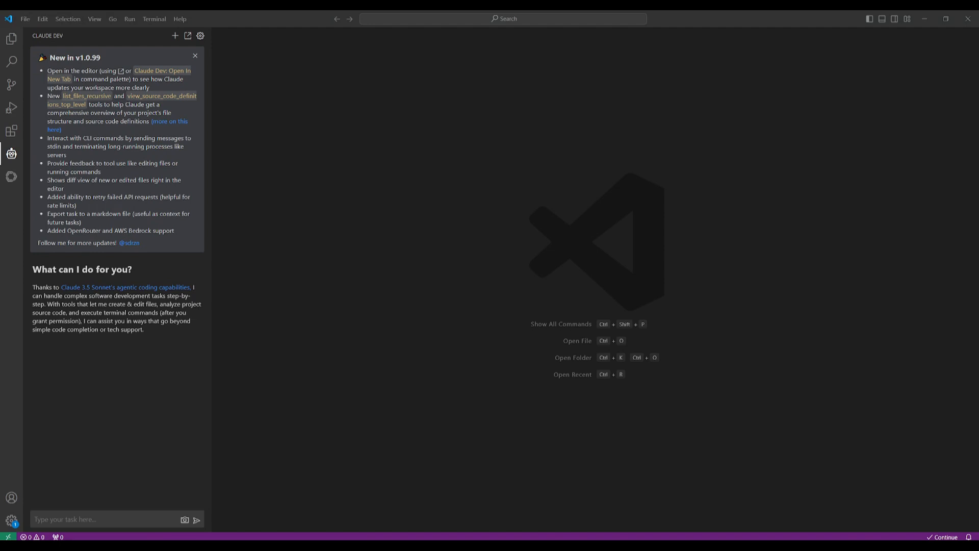
mouse_move(194, 58)
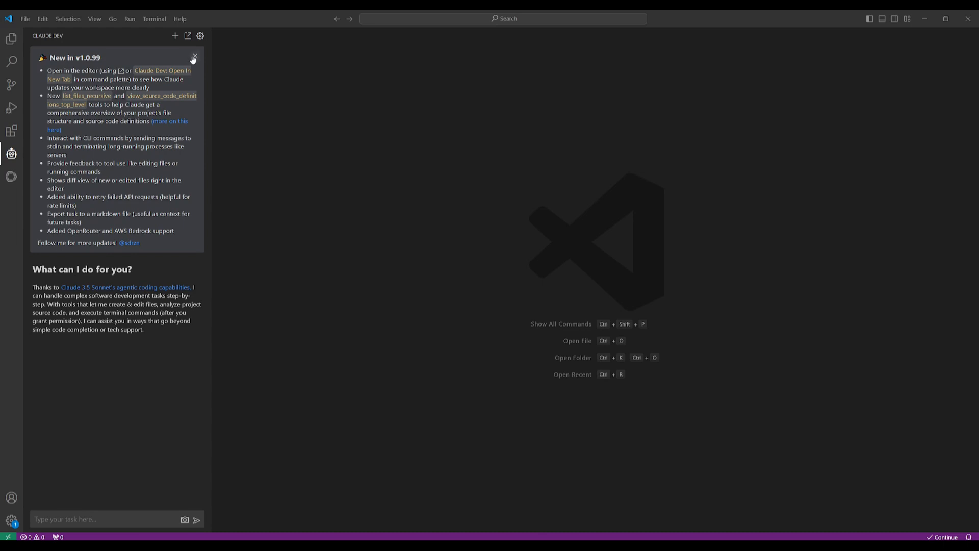
Dismiss the v1.0.99 release notes and prepare the income-and-expense tracker task prompt
click(193, 57)
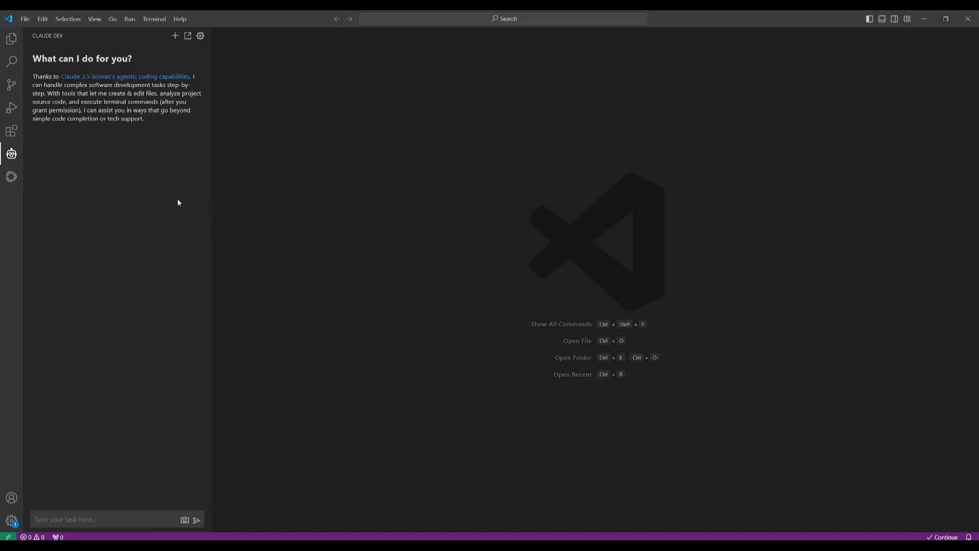
mouse_move(237, 486)
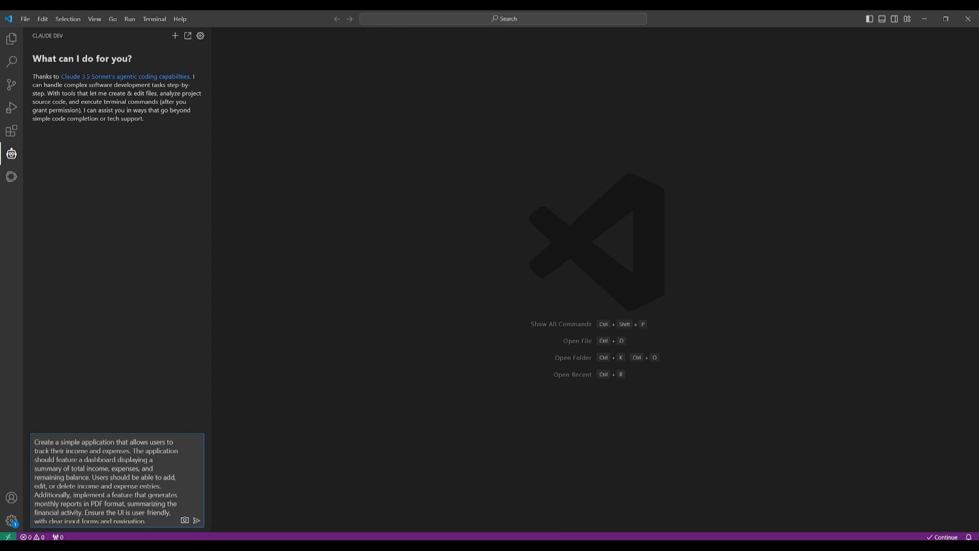
double_click(95, 450)
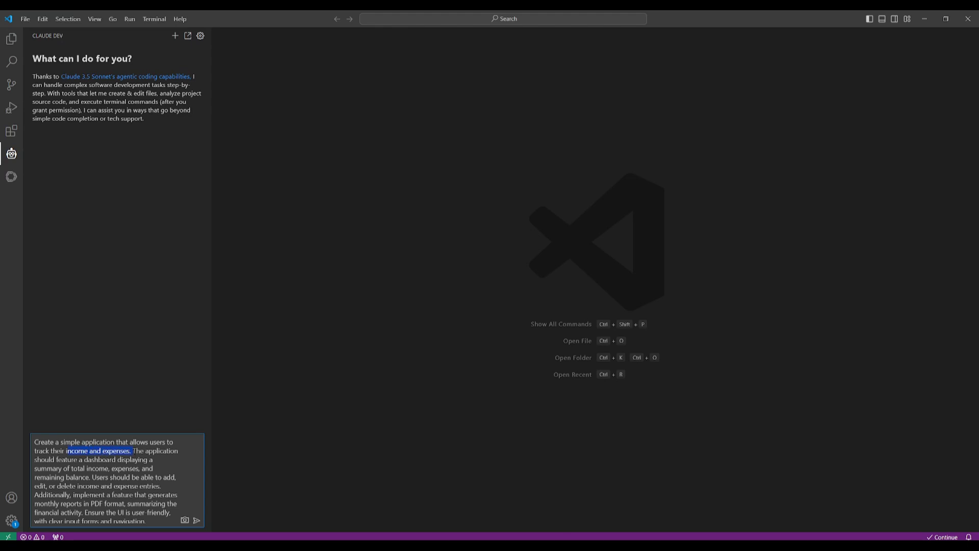
Submit the finance app task and review the generated script.js and completion summary
click(133, 450)
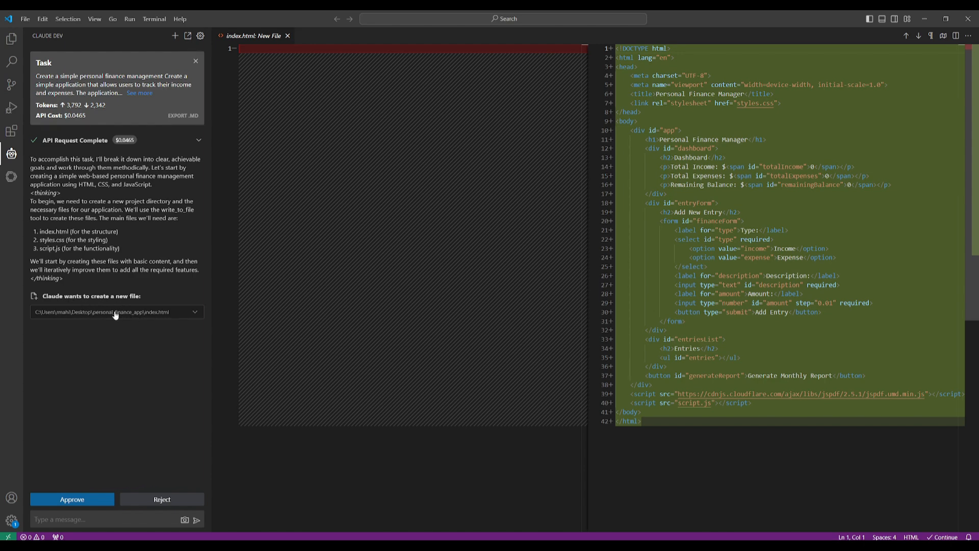
mouse_move(96, 372)
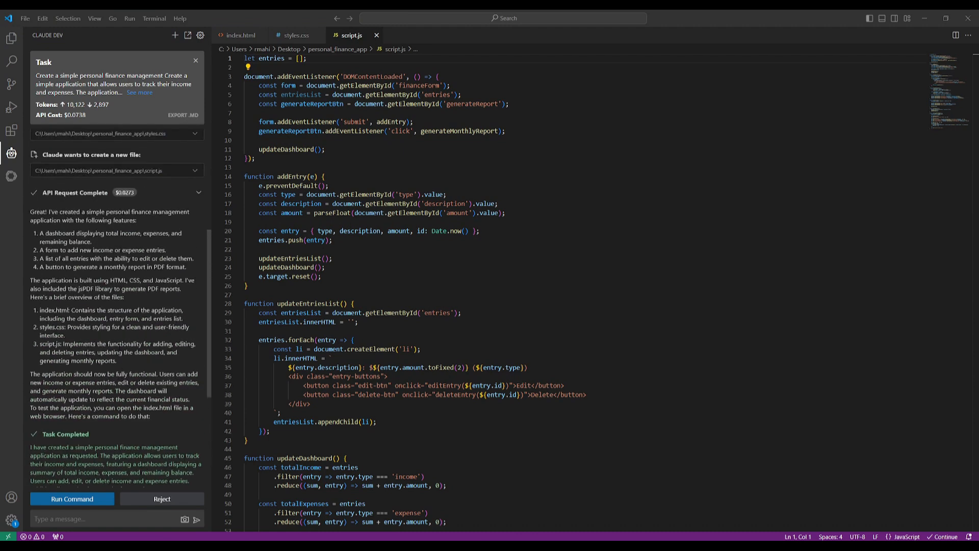
scroll(down, 3)
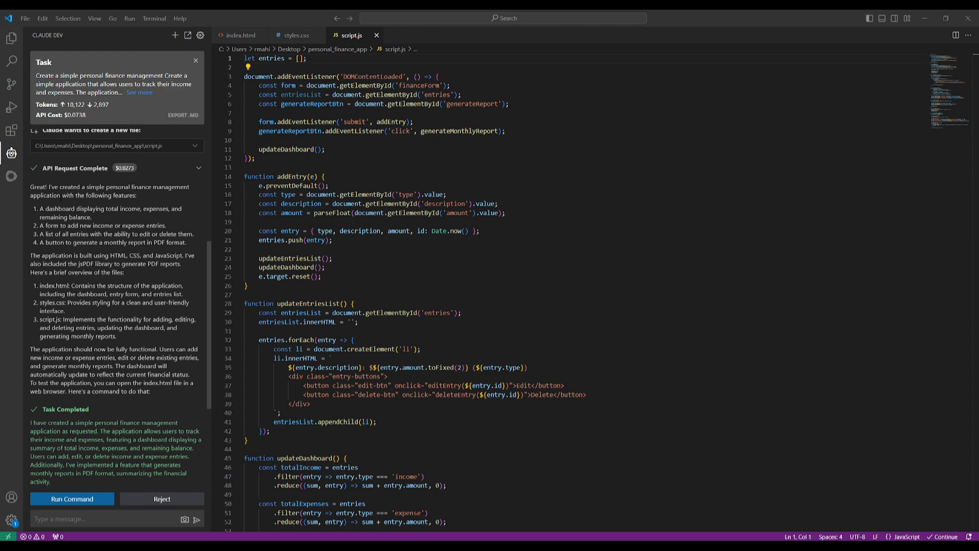
mouse_move(56, 253)
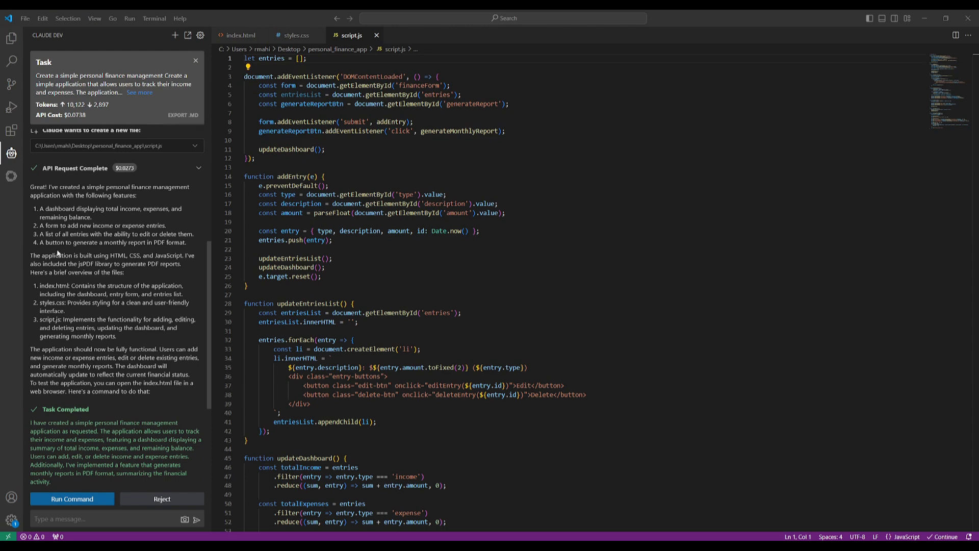
mouse_move(70, 281)
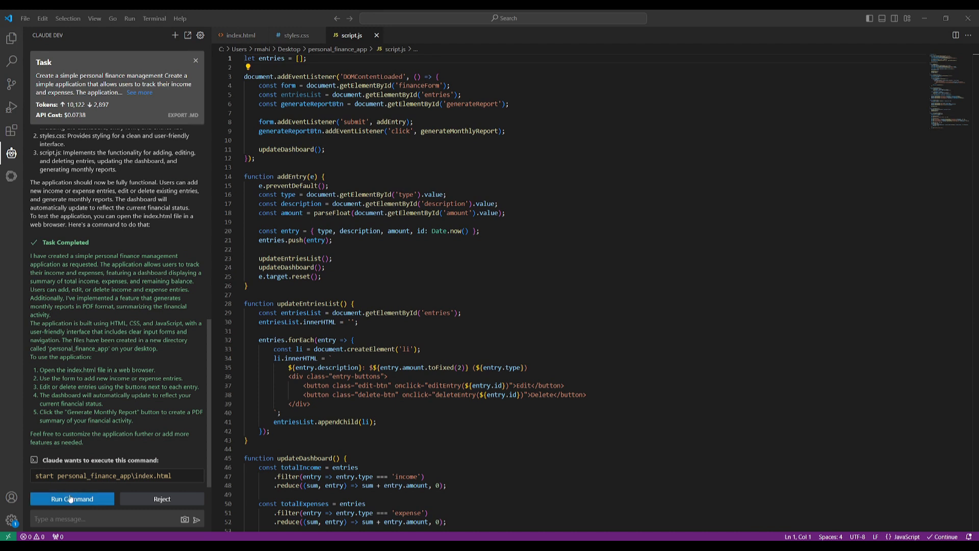
Approve Run Command so Claude Dev launches index.html in a browser
click(72, 498)
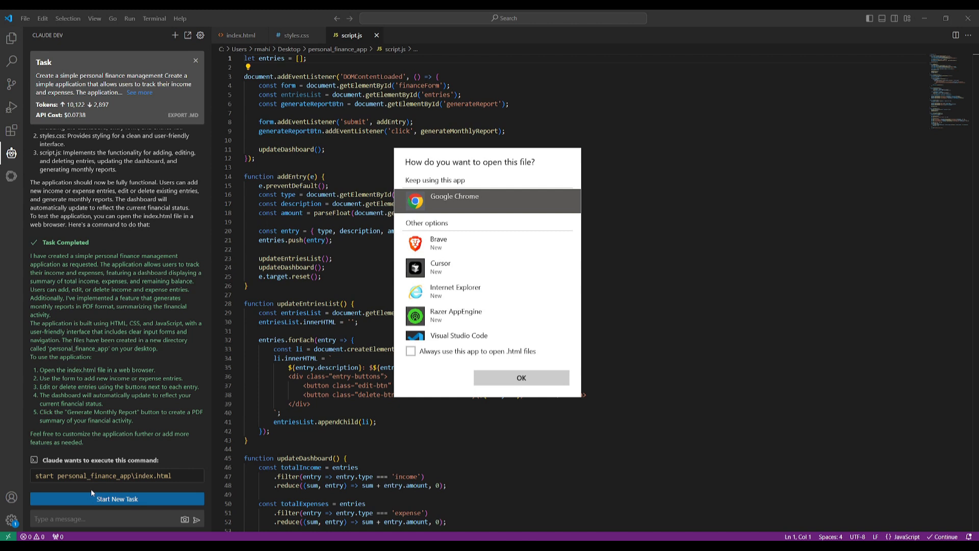
mouse_move(58, 459)
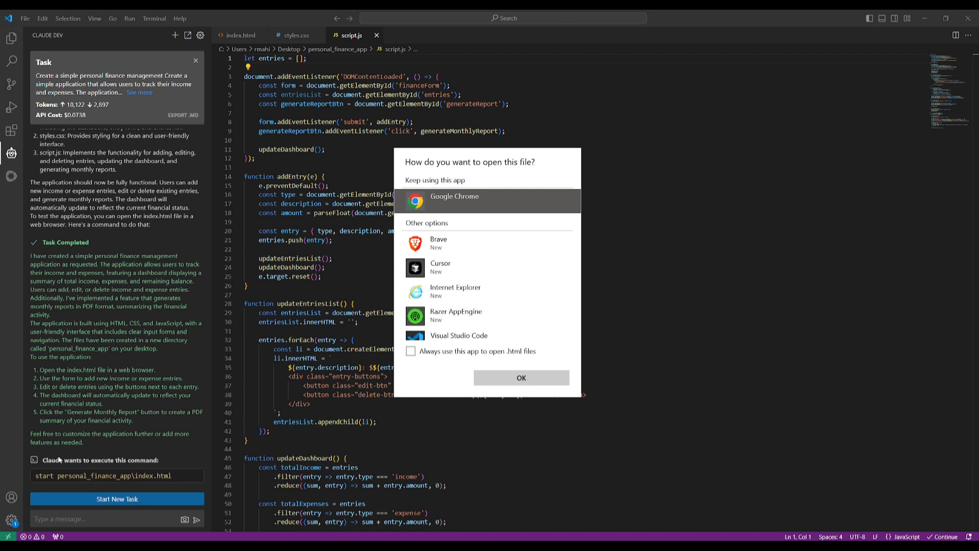
mouse_move(154, 476)
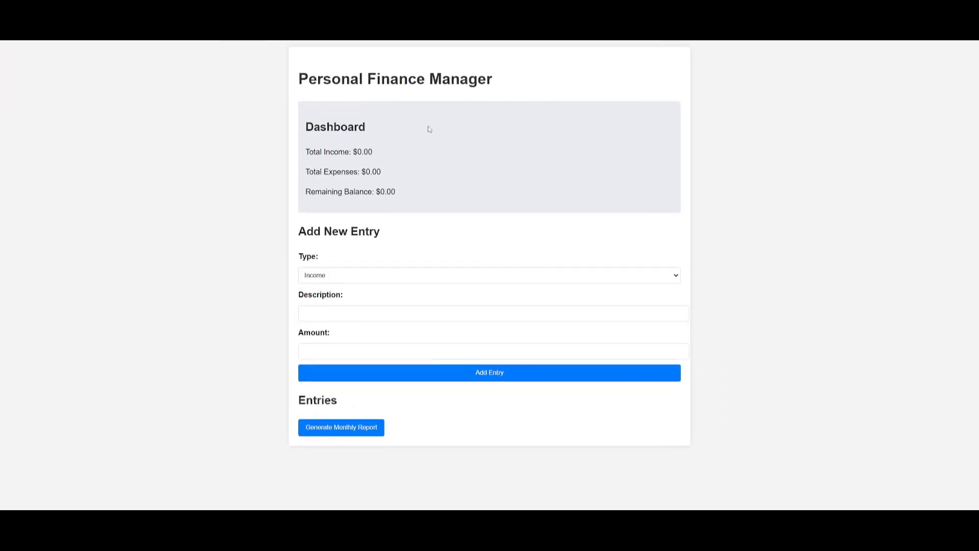
mouse_move(332, 226)
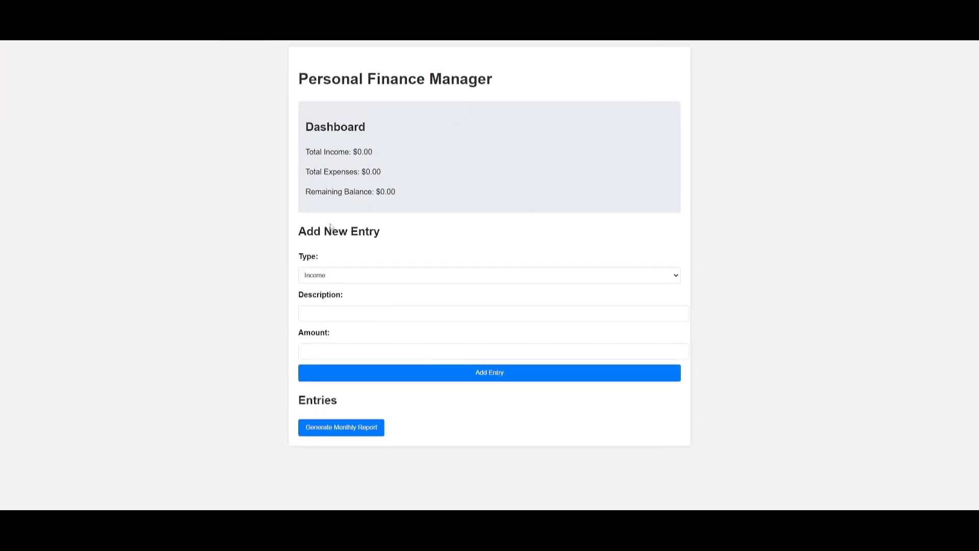
mouse_move(276, 226)
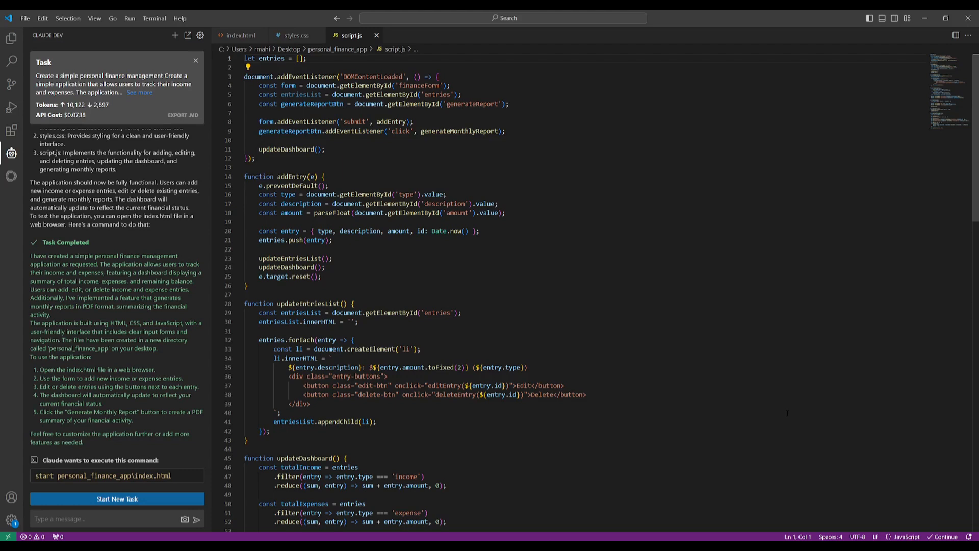
mouse_move(228, 503)
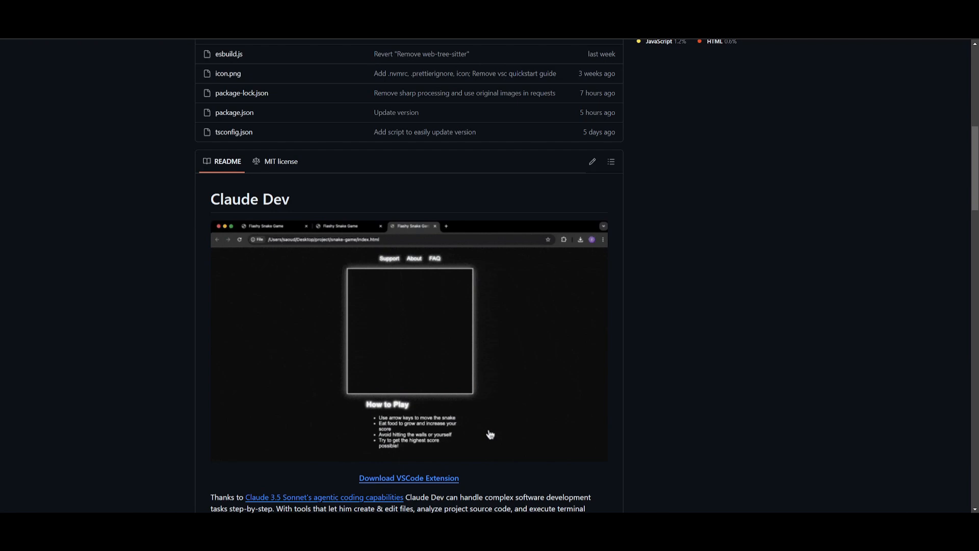
Scroll the Claude Dev README demo and send the follow-up message 'can you add it?'
scroll(down, 3)
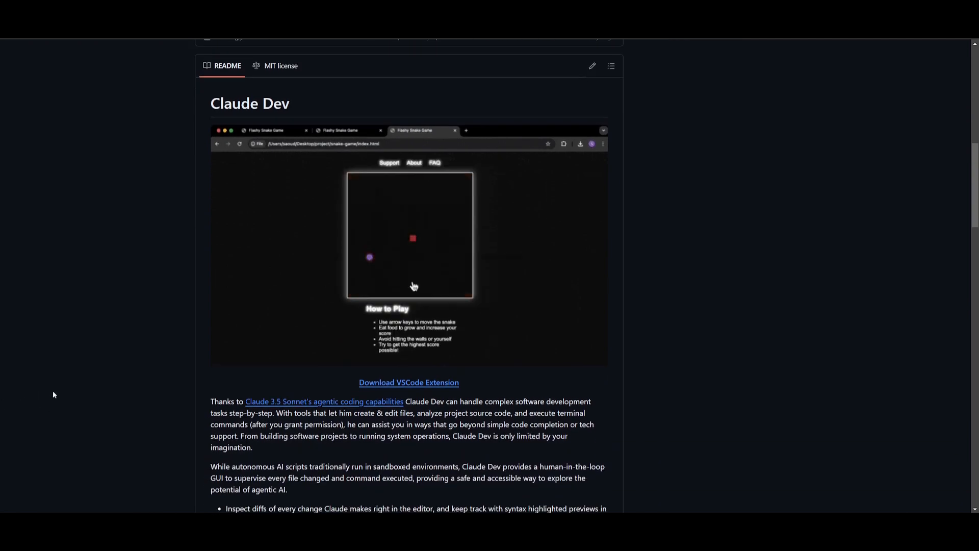
scroll(down, 3)
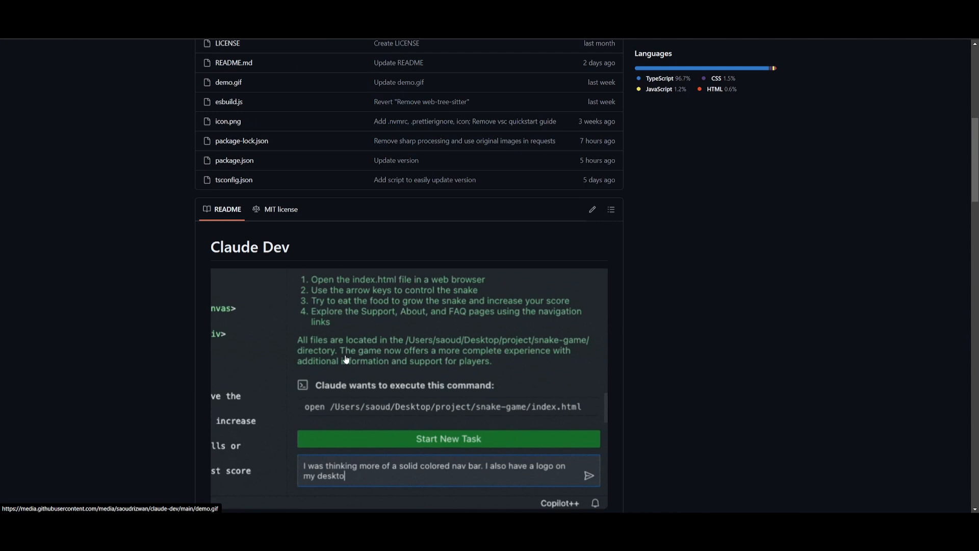
text(can you add it?)
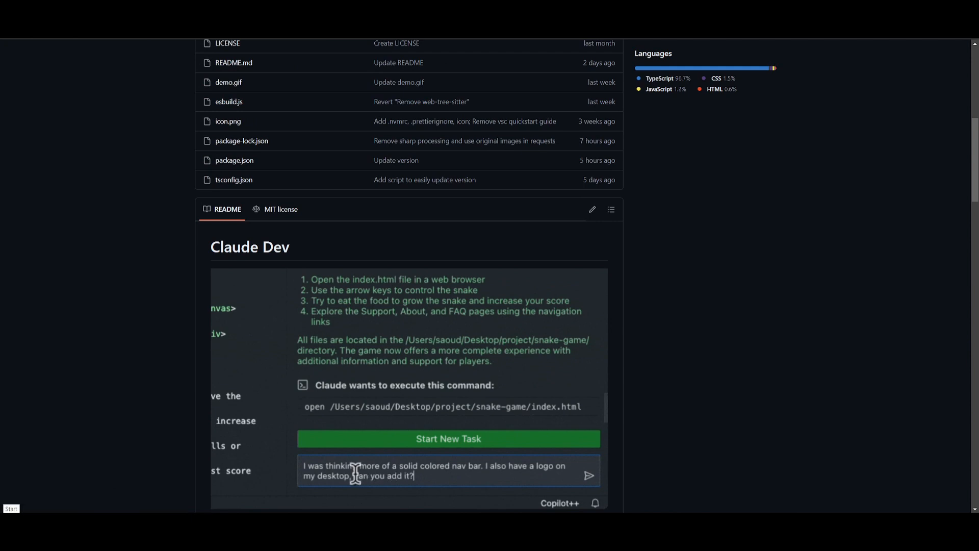
click(587, 475)
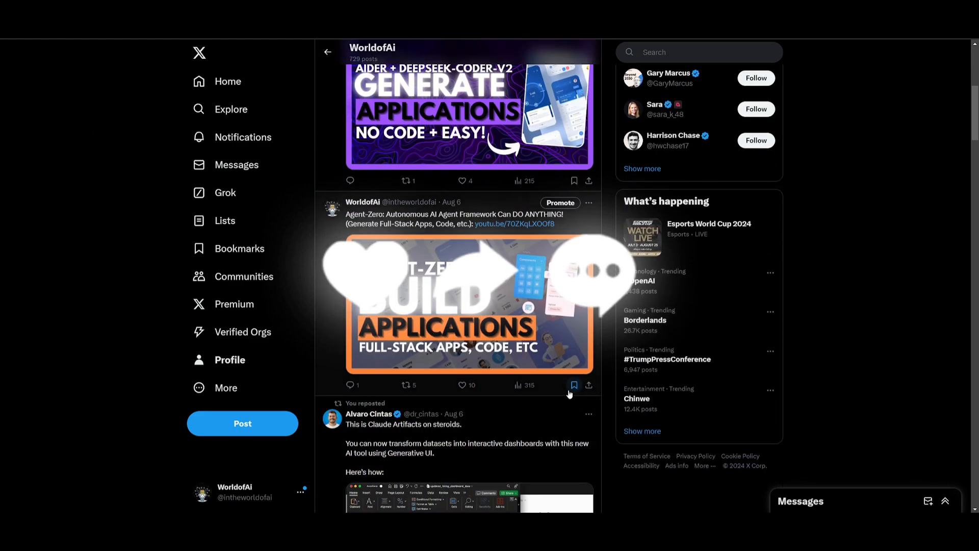
Scroll down through the WorldofAI channel's grid of older AI tool videos
scroll(down, 3)
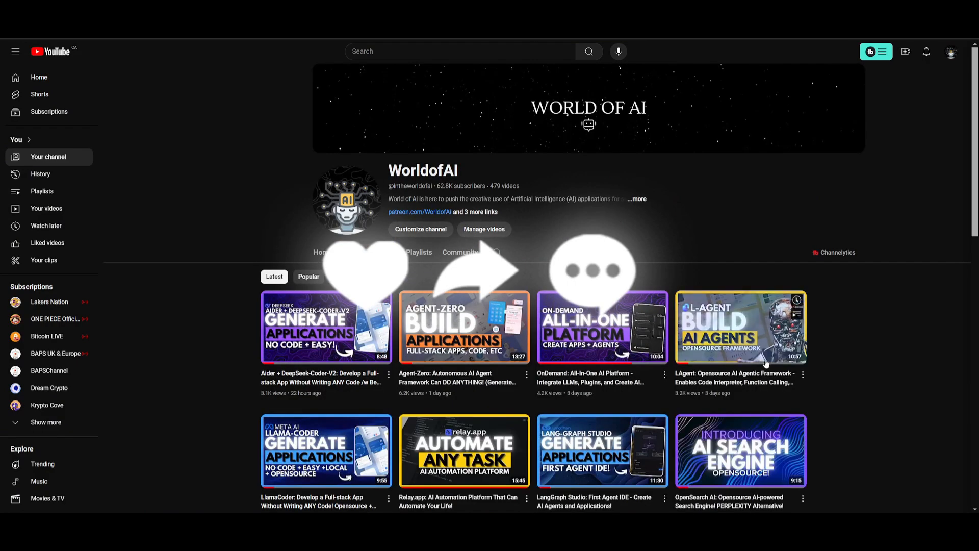
scroll(down, 3)
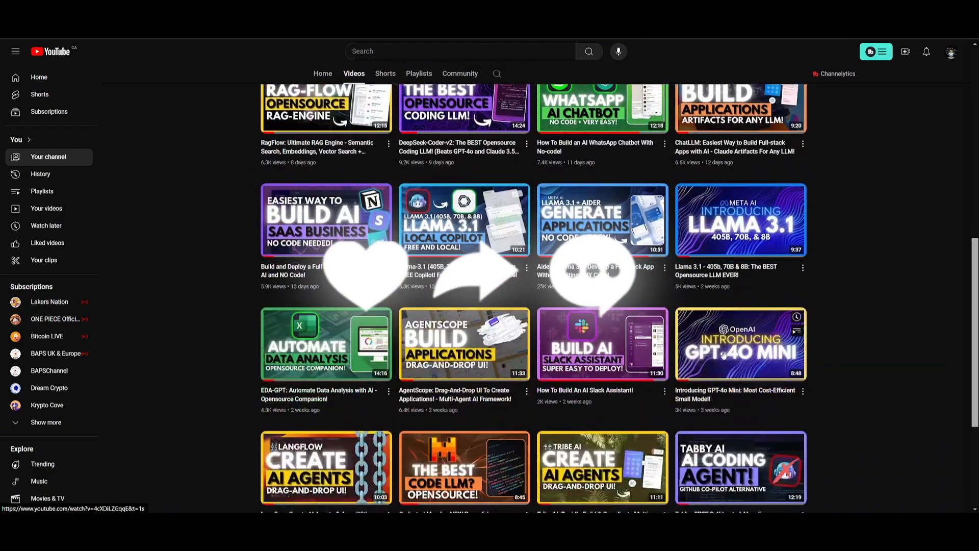
scroll(down, 3)
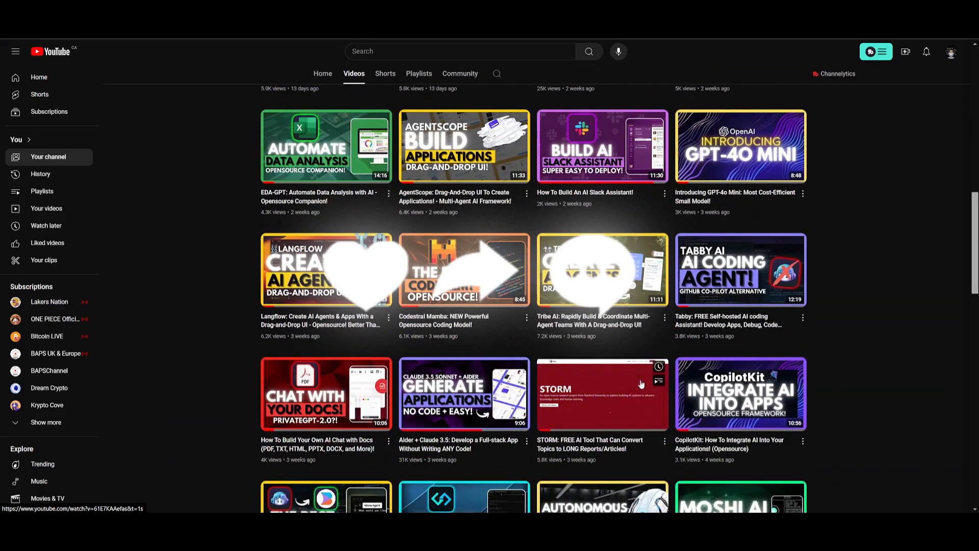
scroll(down, 3)
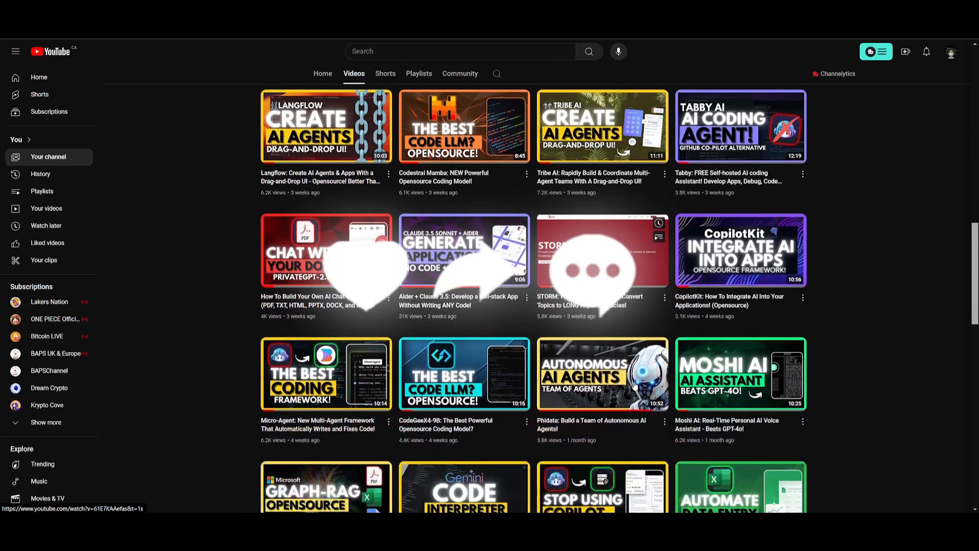
scroll(down, 3)
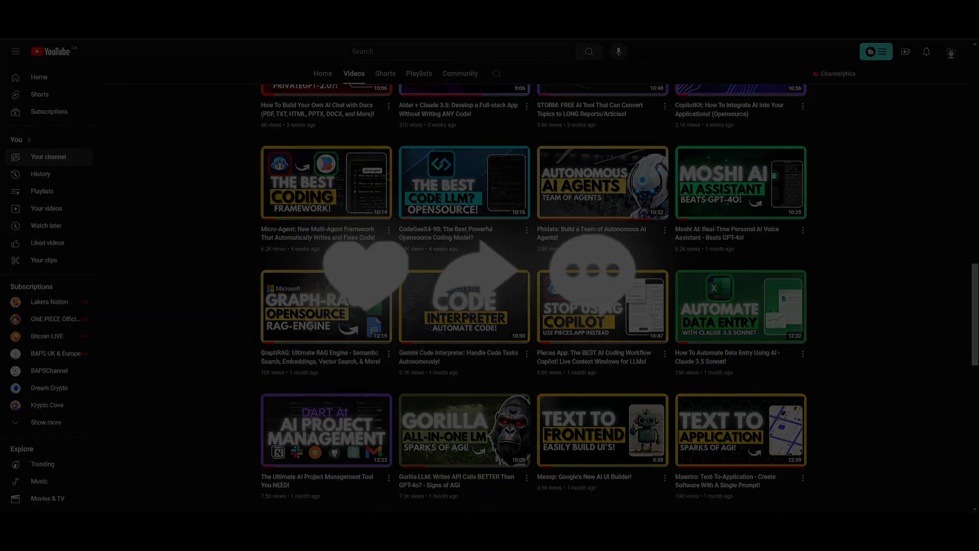